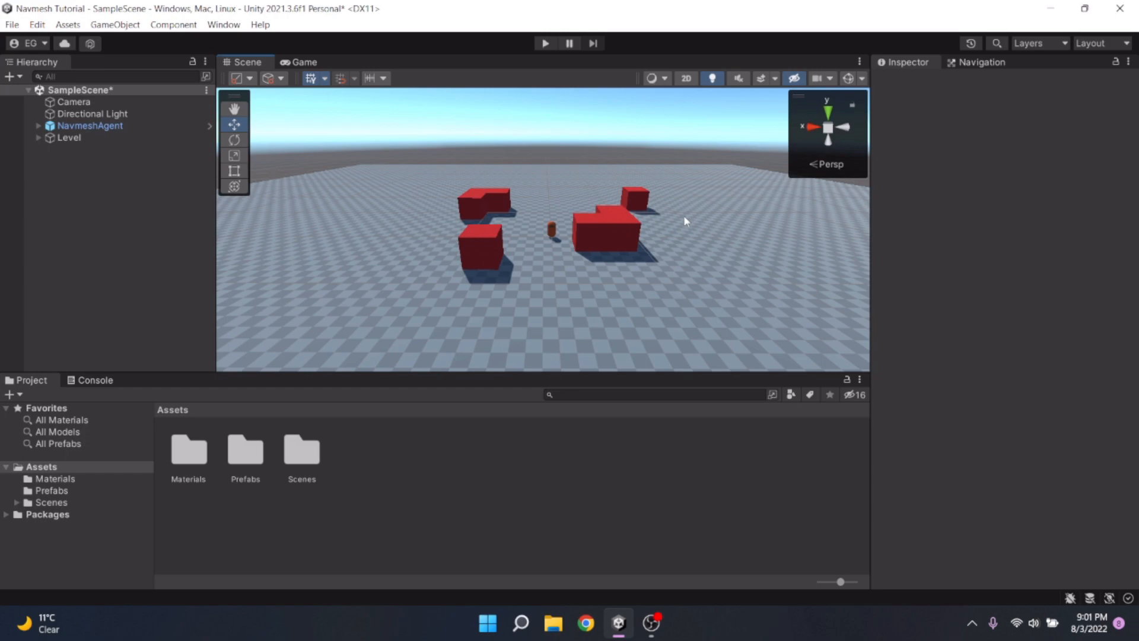
mouse_move(688, 205)
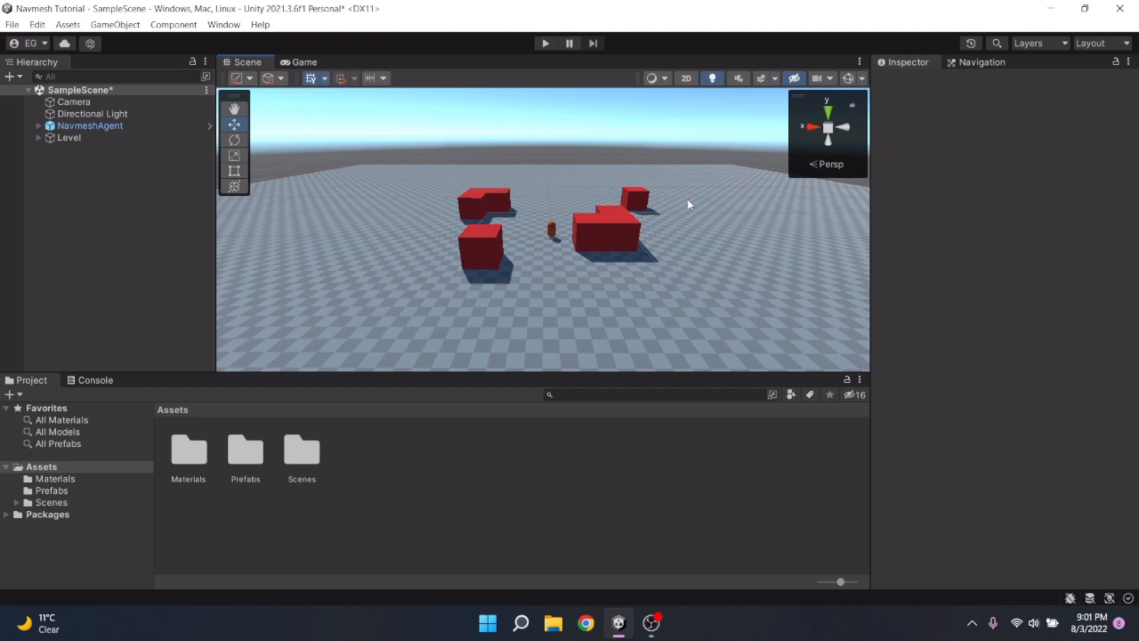
mouse_move(758, 157)
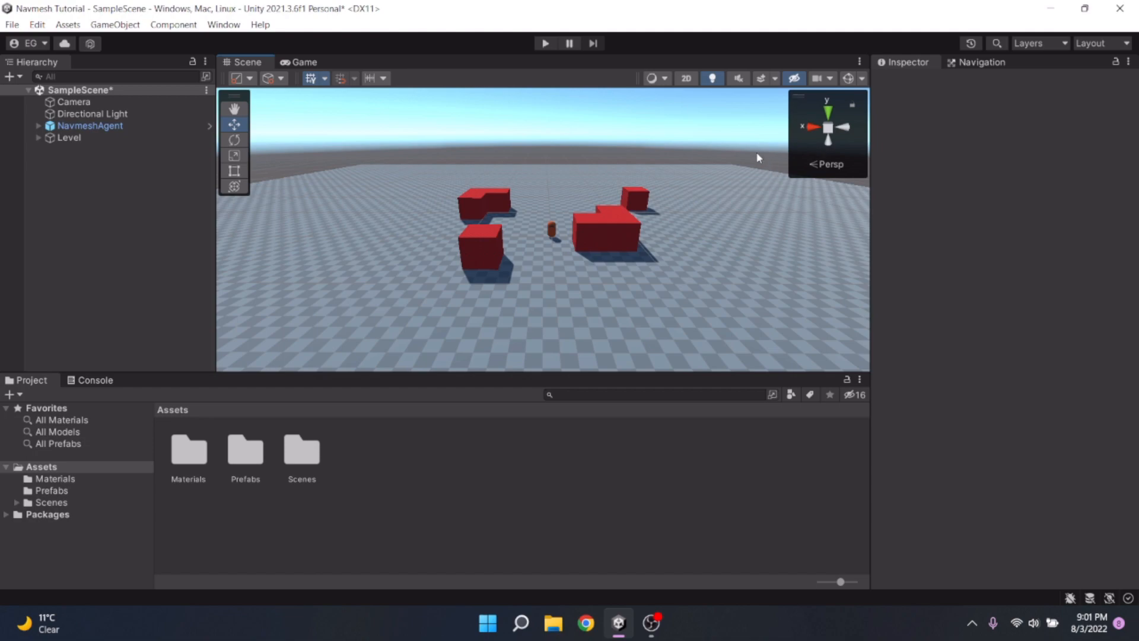
mouse_move(758, 140)
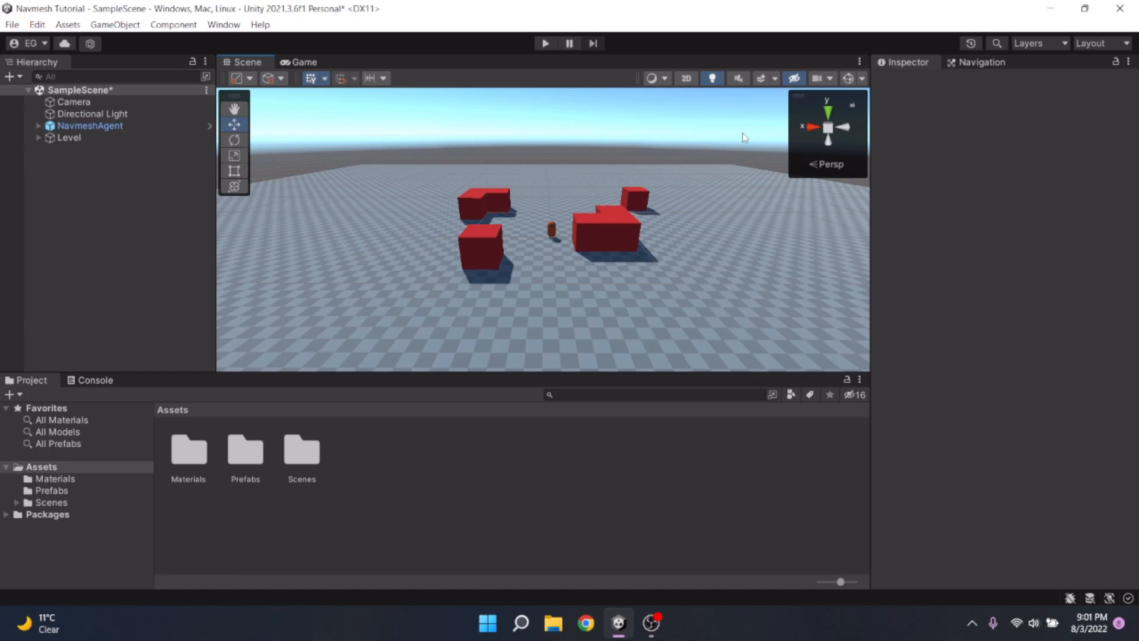
mouse_move(567, 64)
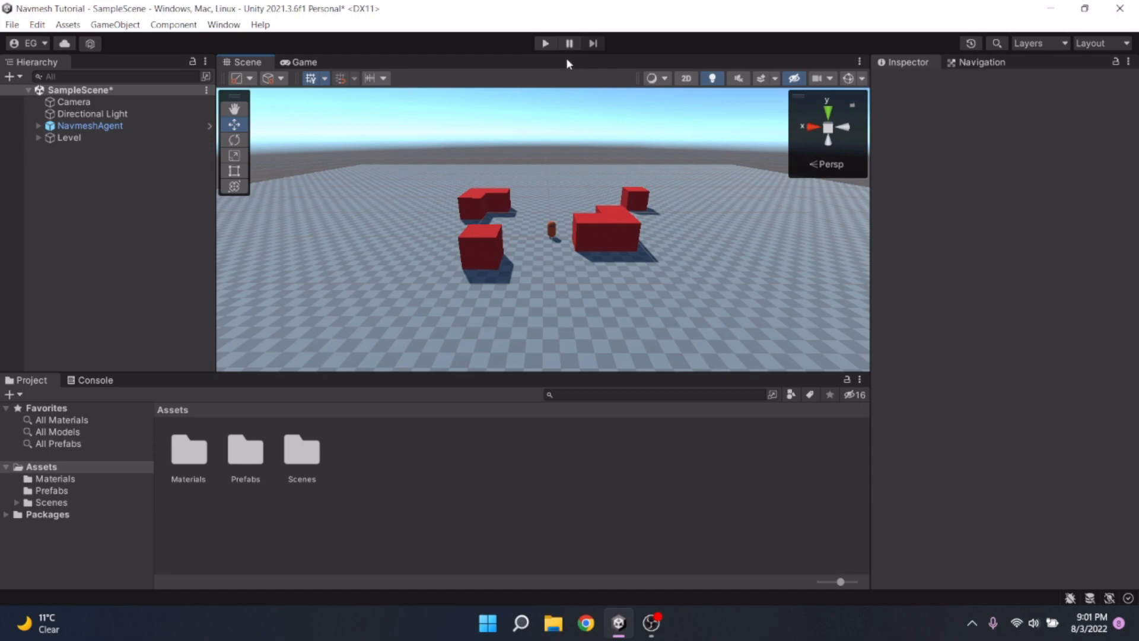
mouse_move(514, 112)
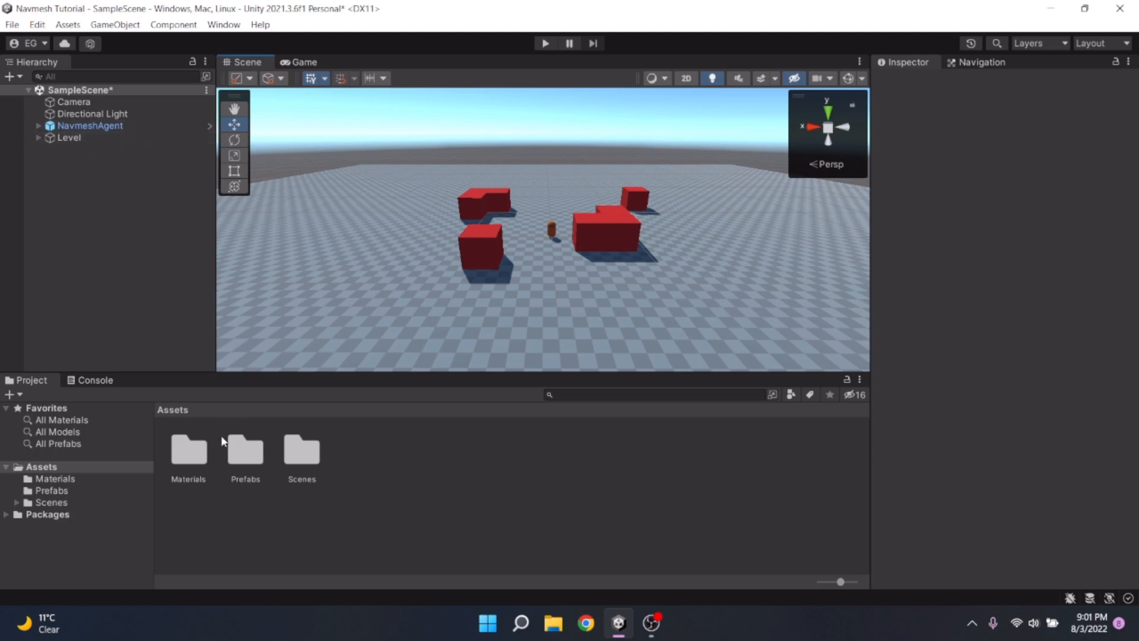
Inspect the Level object and its child cubes to confirm they sit on the Ground layer.
double_click(244, 449)
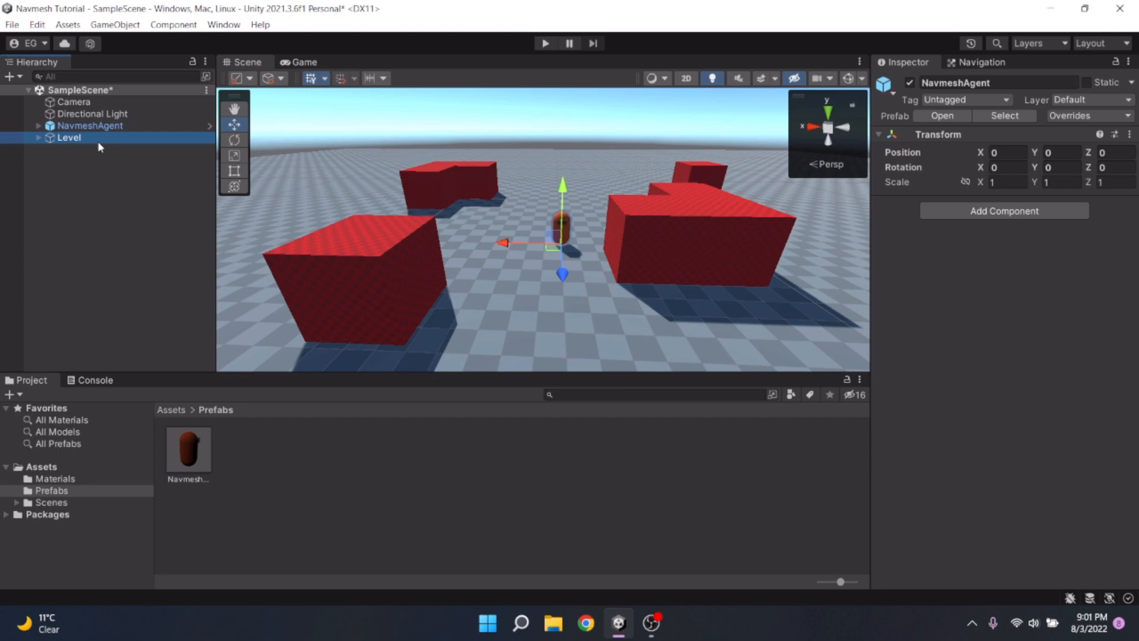
left_click(1068, 100)
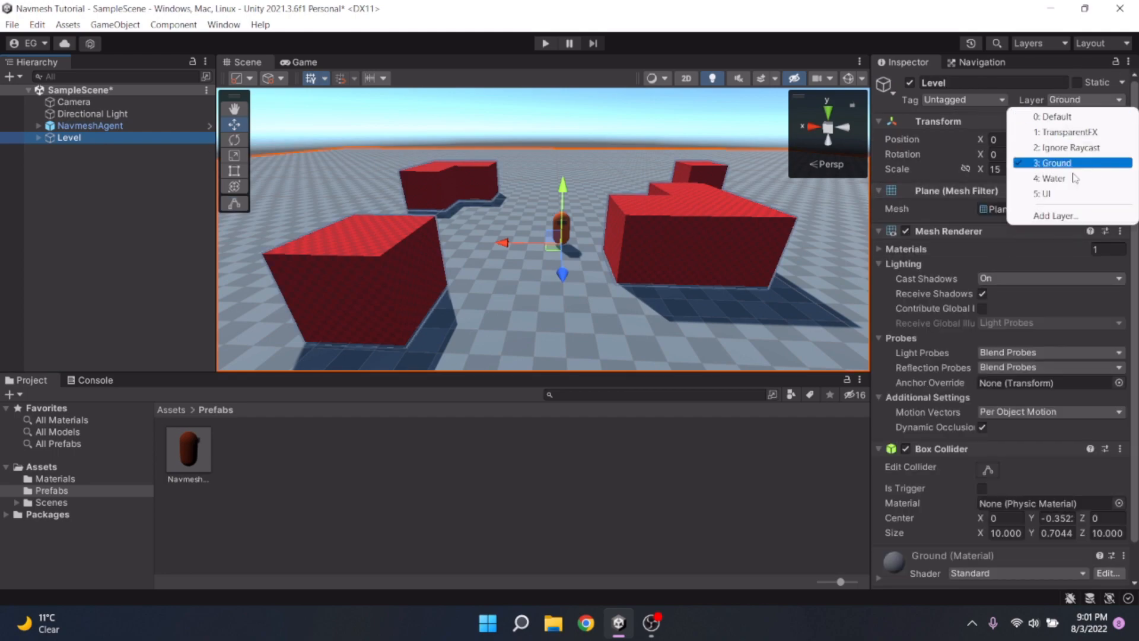
mouse_move(1058, 116)
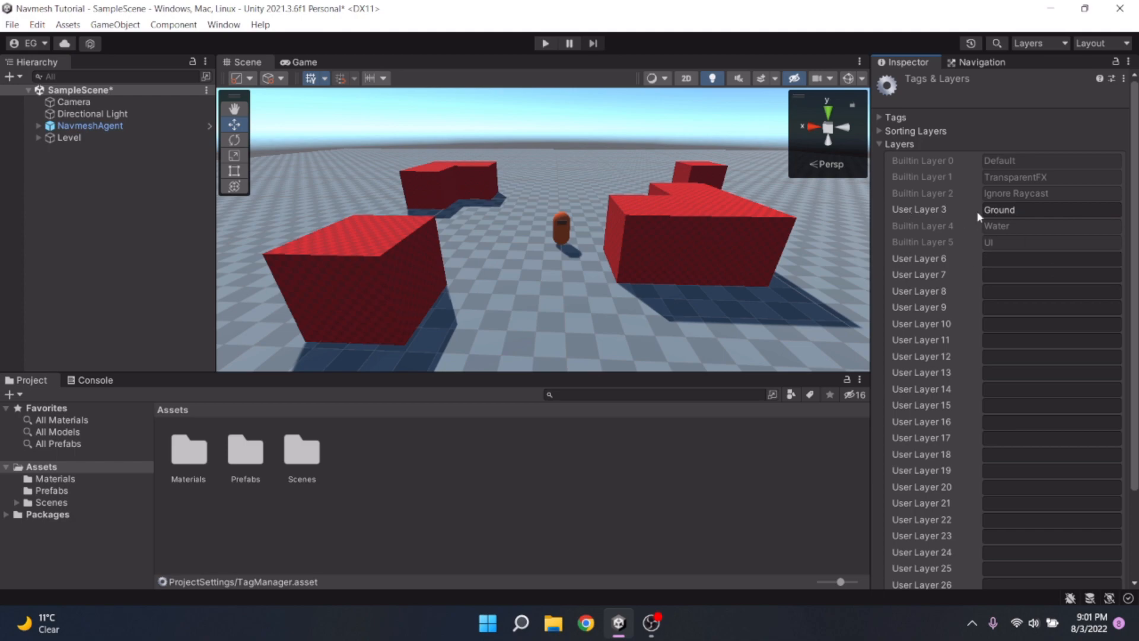
mouse_move(754, 241)
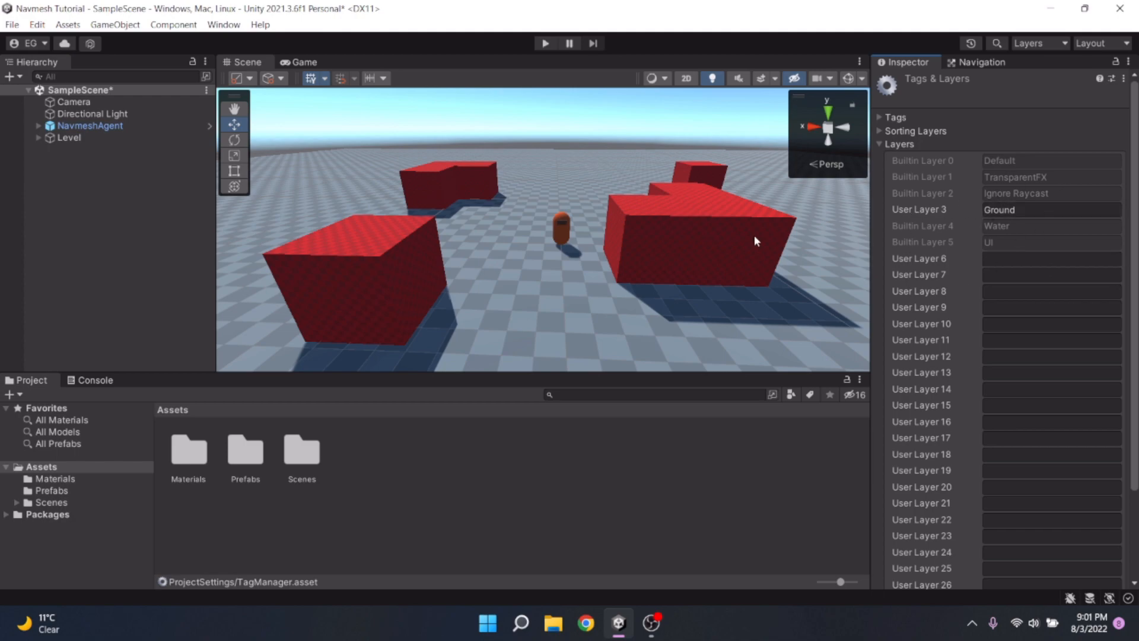
left_click(90, 125)
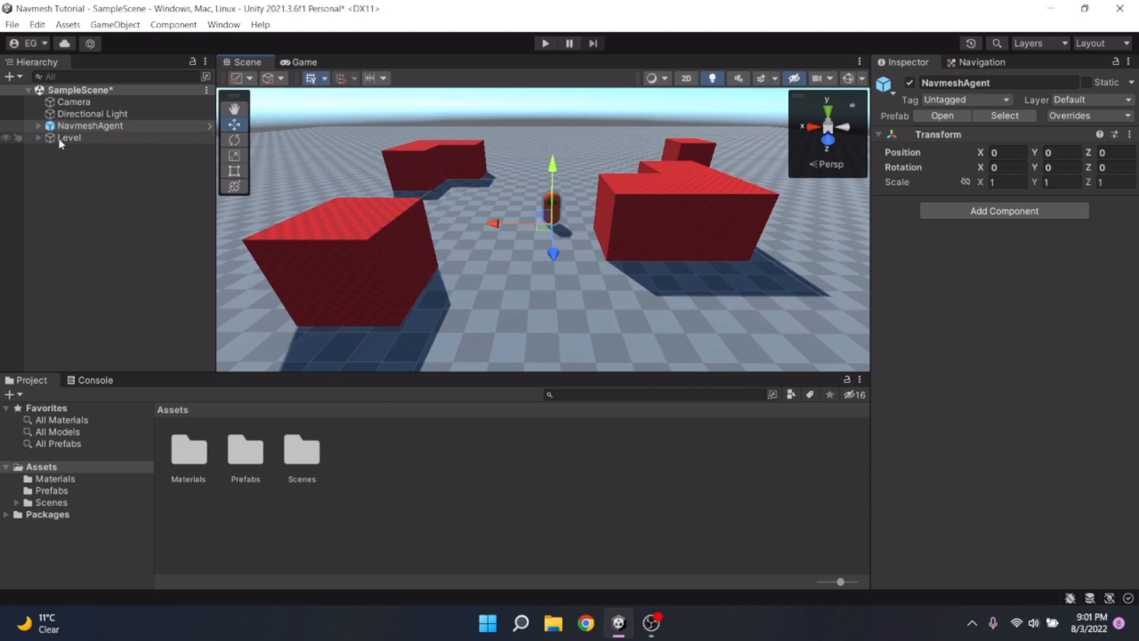
left_click(70, 138)
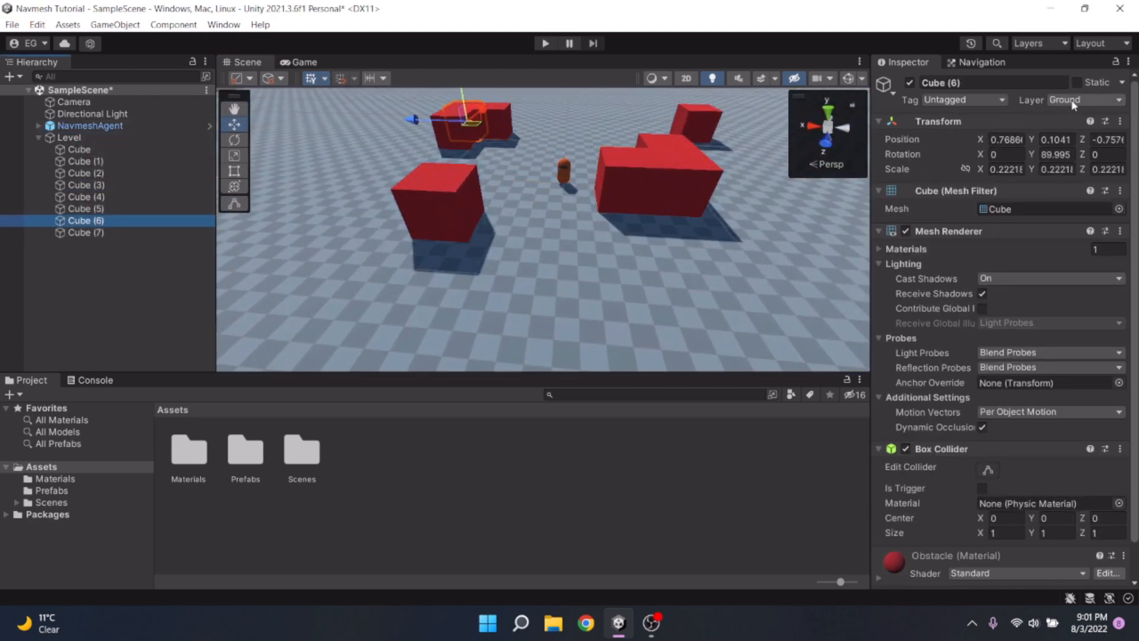
Inspect the NavmeshAgent's Glasses child, the Camera, then the NavmeshAgent prefab in the Prefabs folder.
left_click(91, 126)
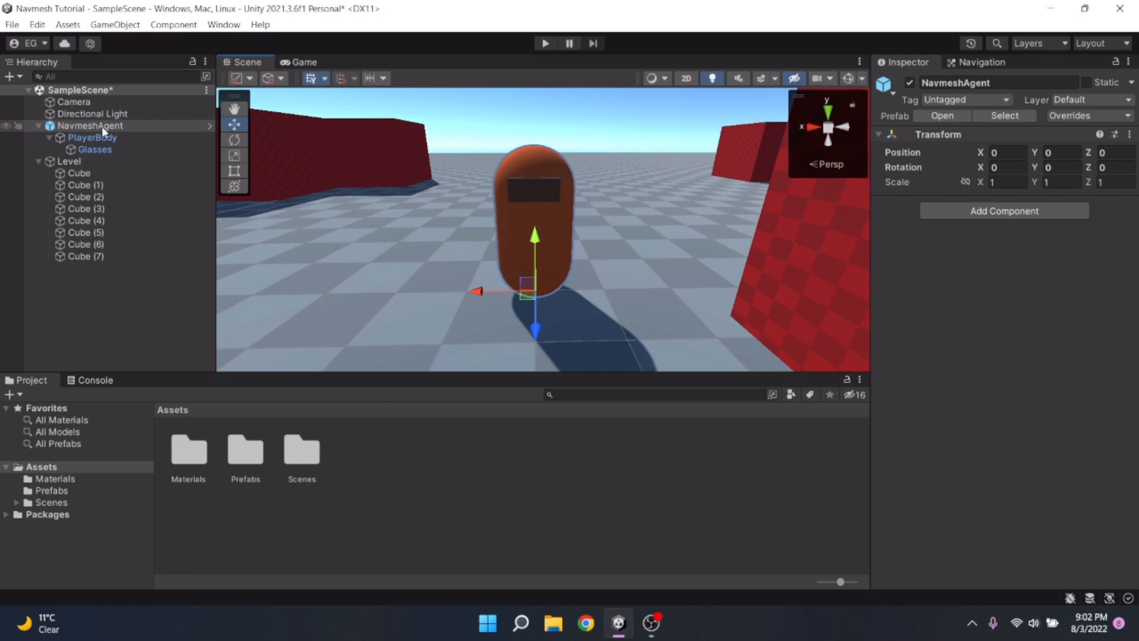
left_click(93, 150)
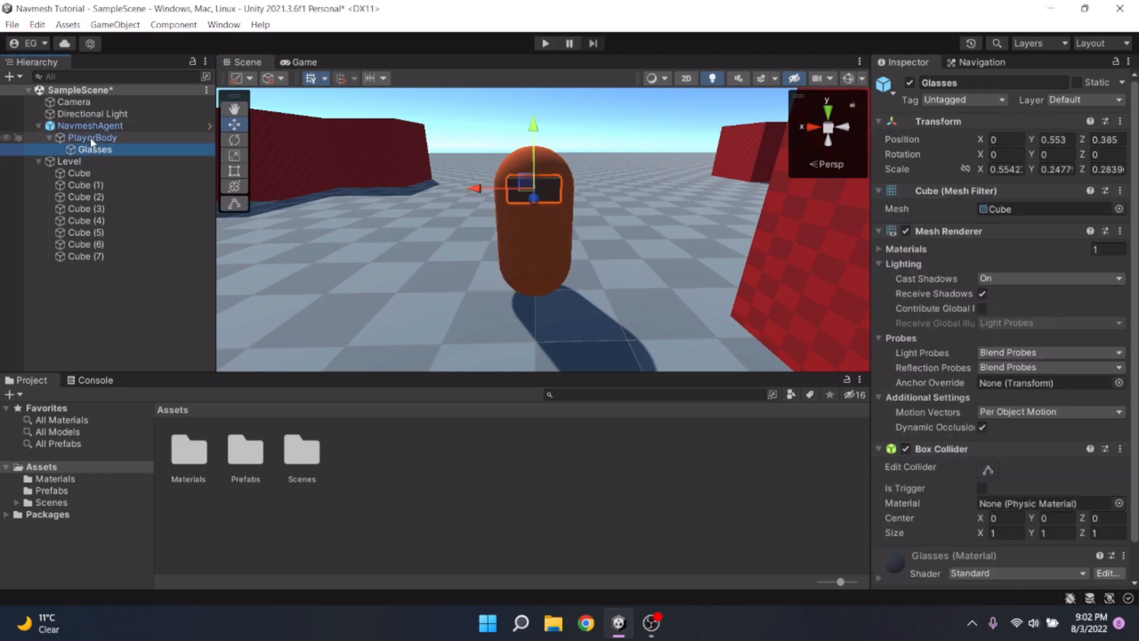
left_click(90, 125)
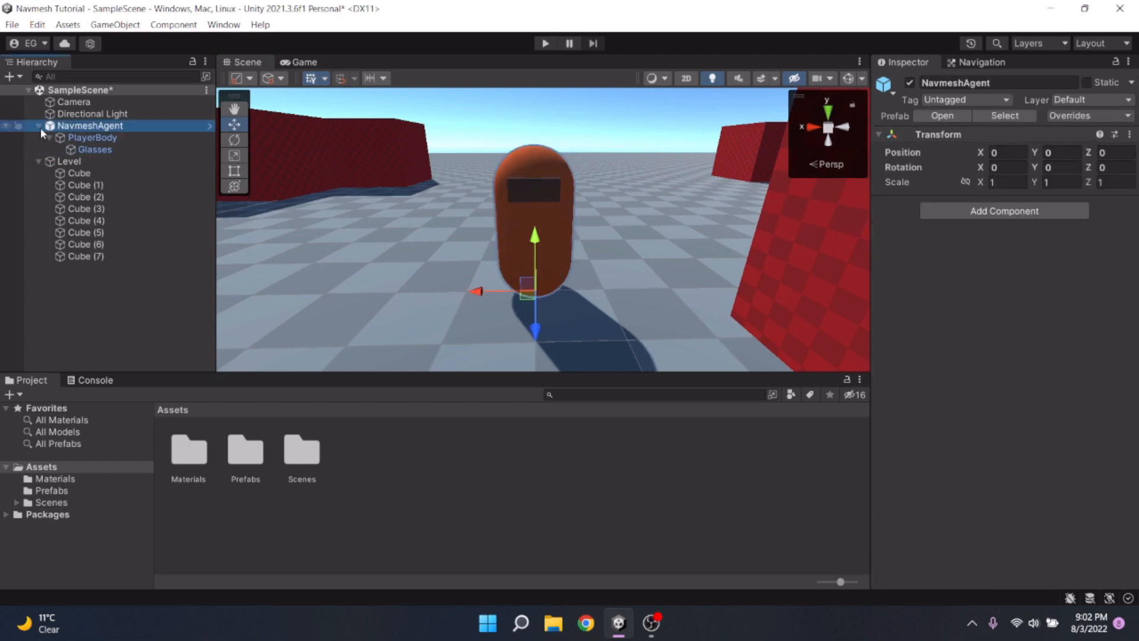
left_click(74, 103)
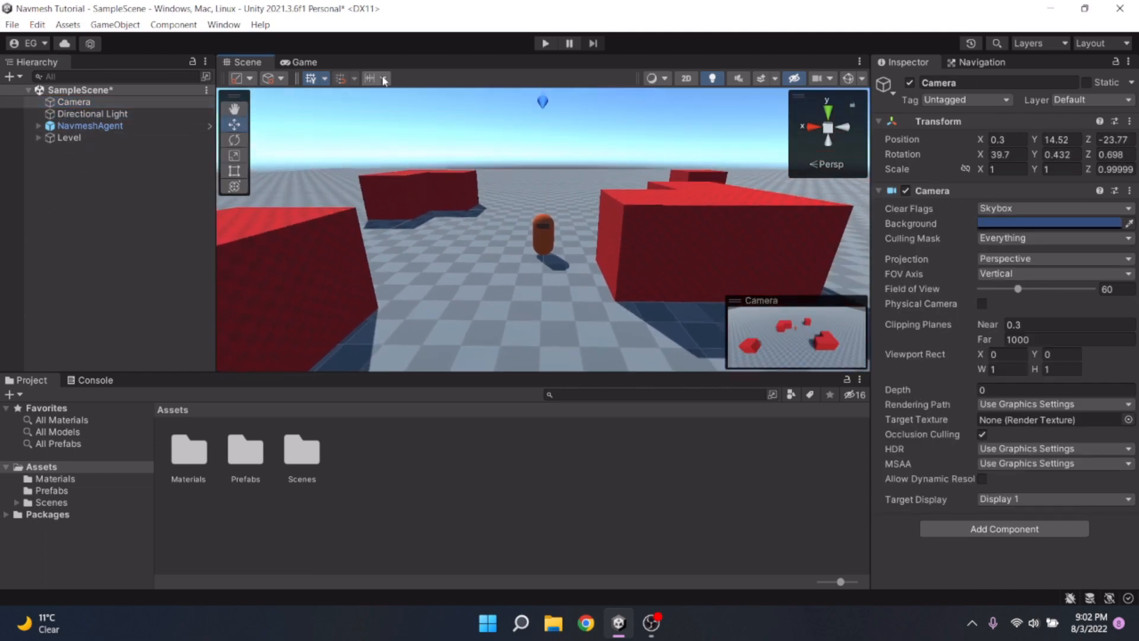
mouse_move(383, 79)
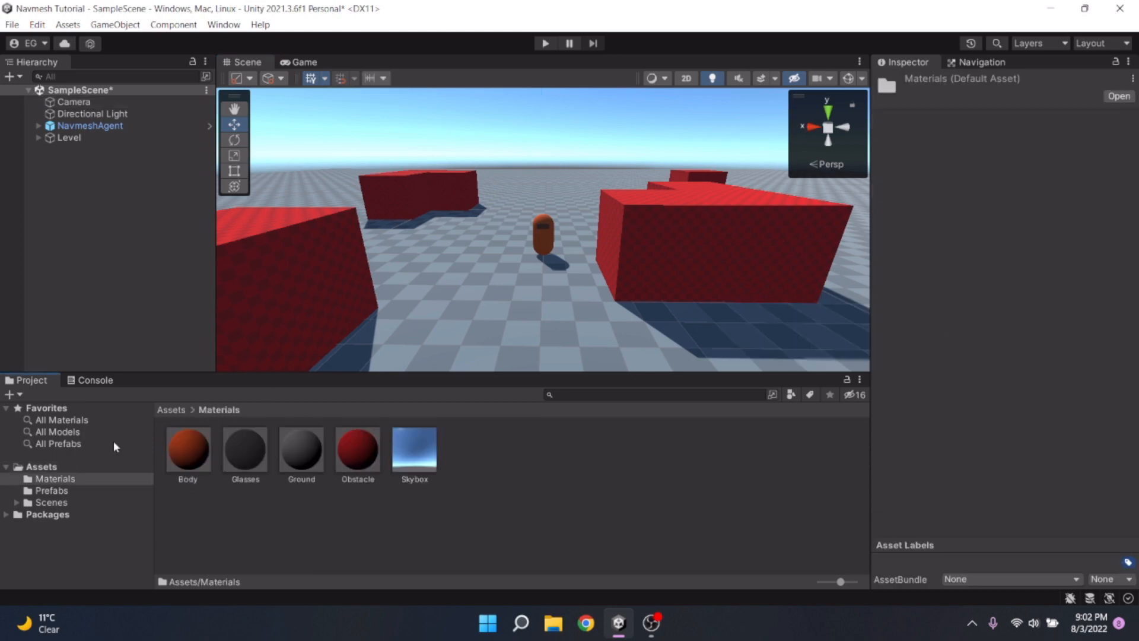
left_click(51, 490)
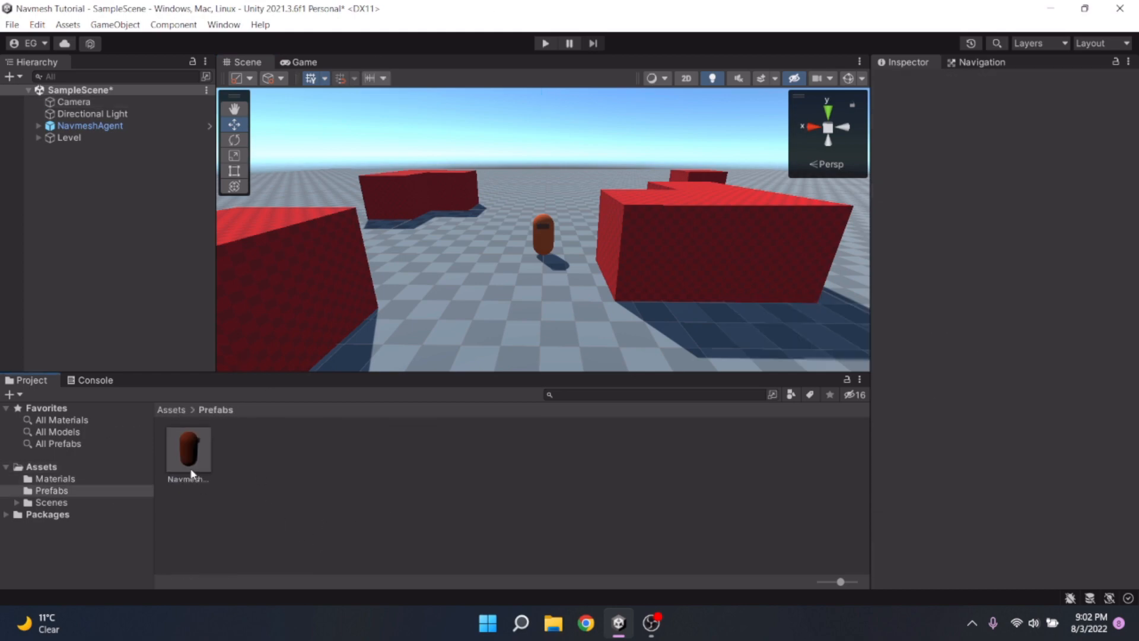
left_click(188, 447)
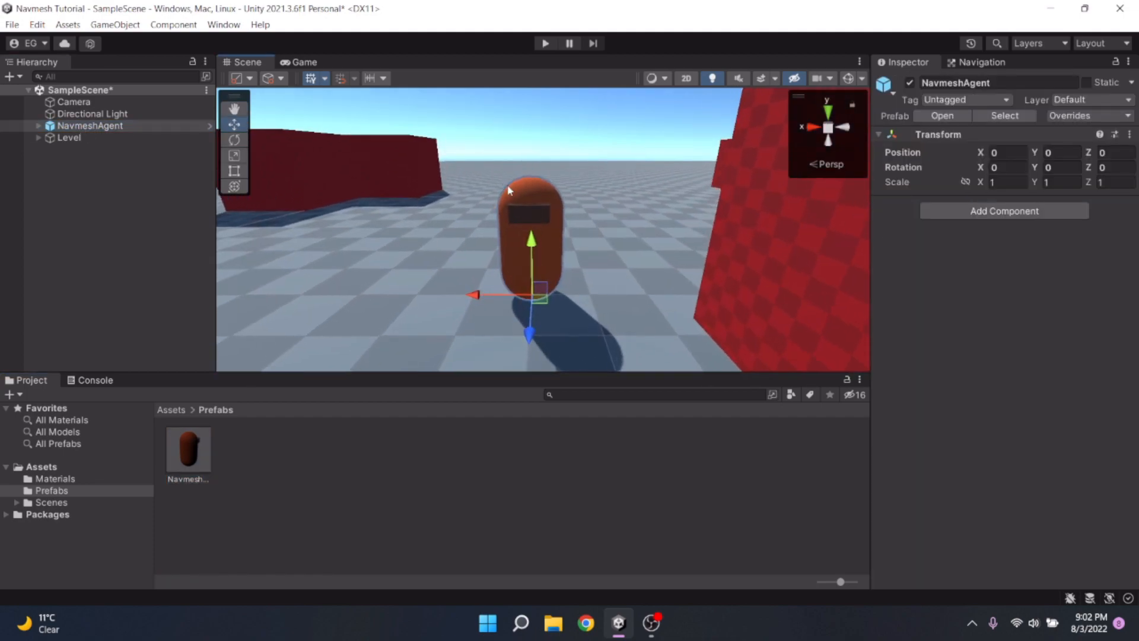
Add a Nav Mesh Agent component to the NavmeshAgent capsule with Angular Speed 360.
left_click(1003, 211)
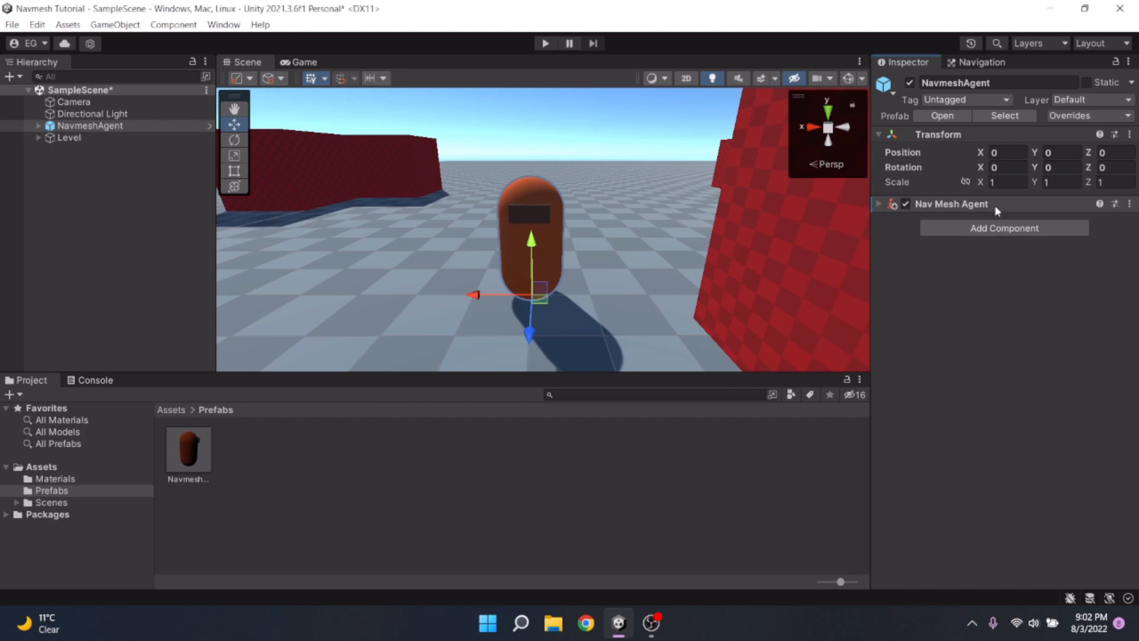
left_click(878, 203)
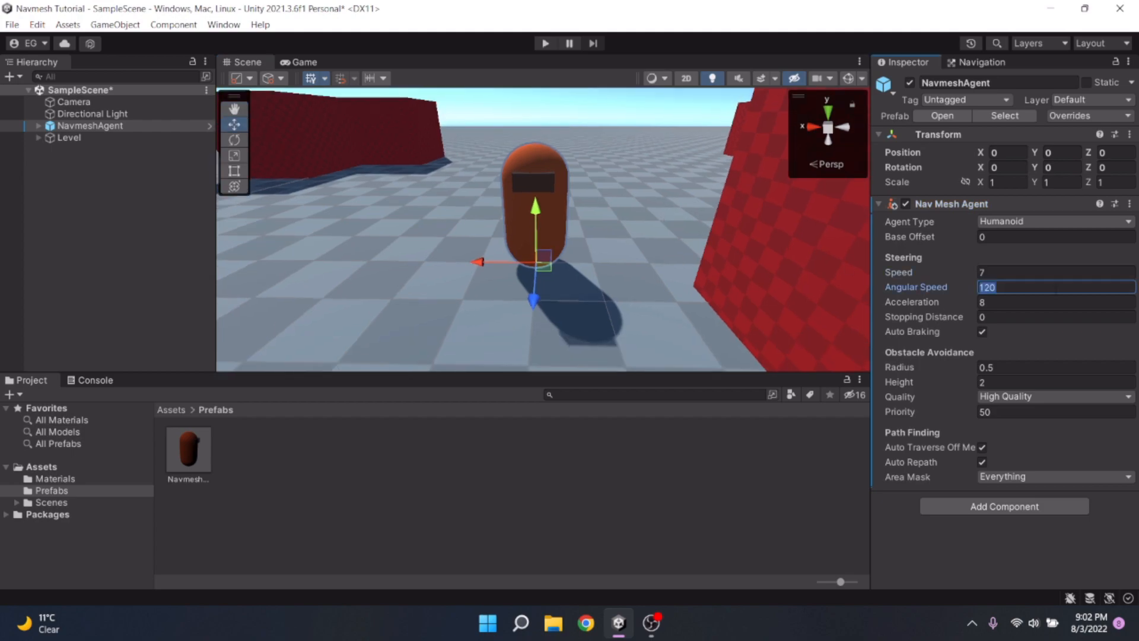
type("360")
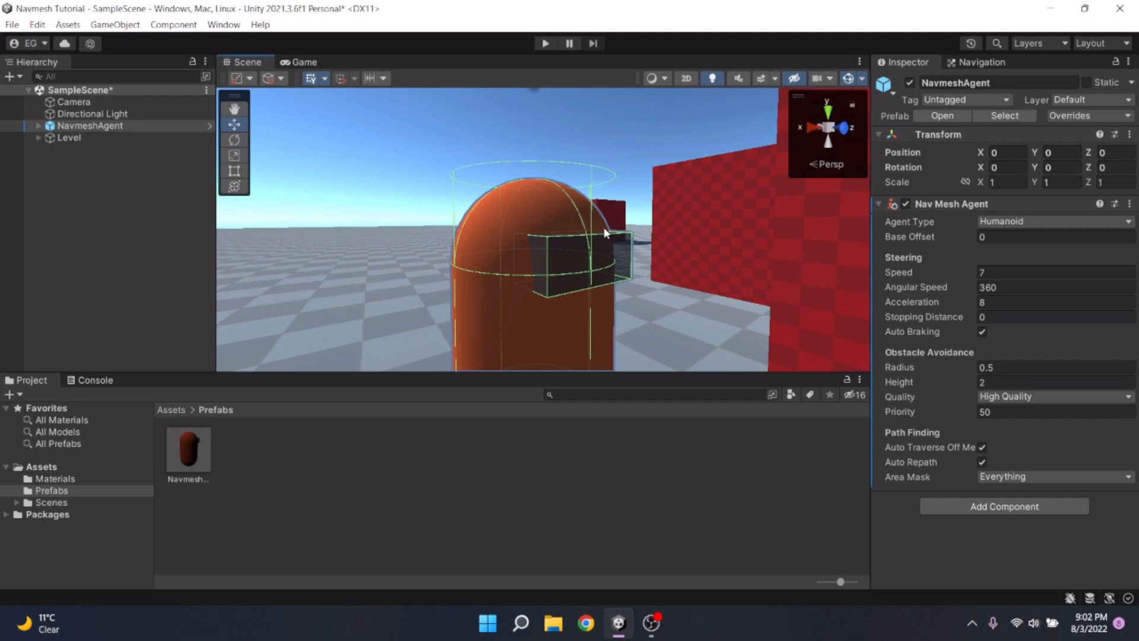
left_click_drag(603, 232, 667, 293)
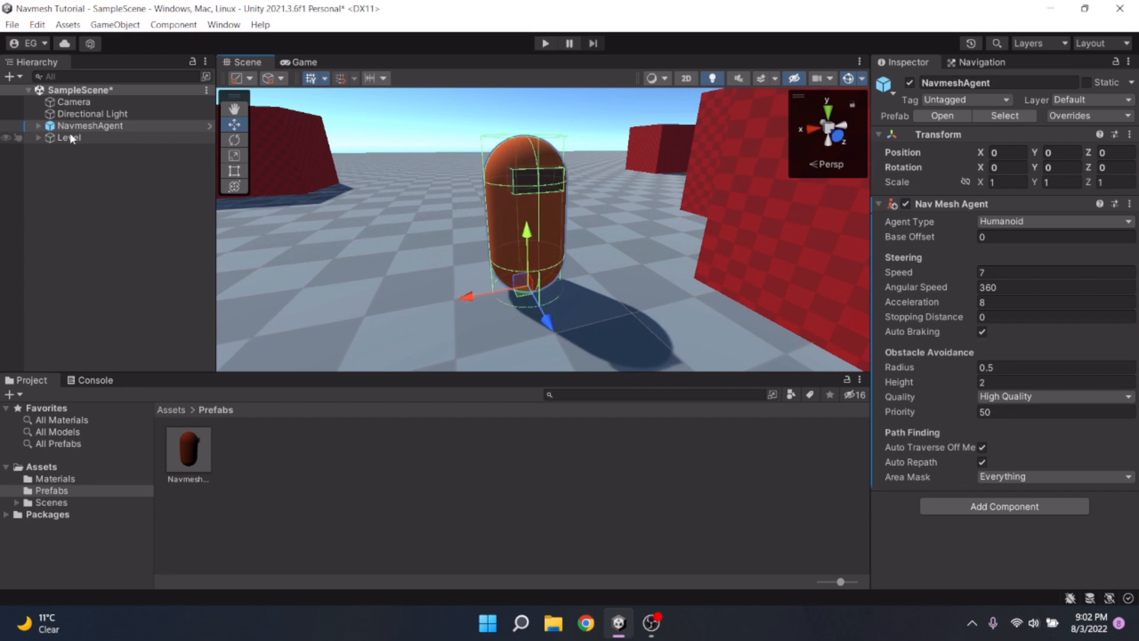
left_click(92, 137)
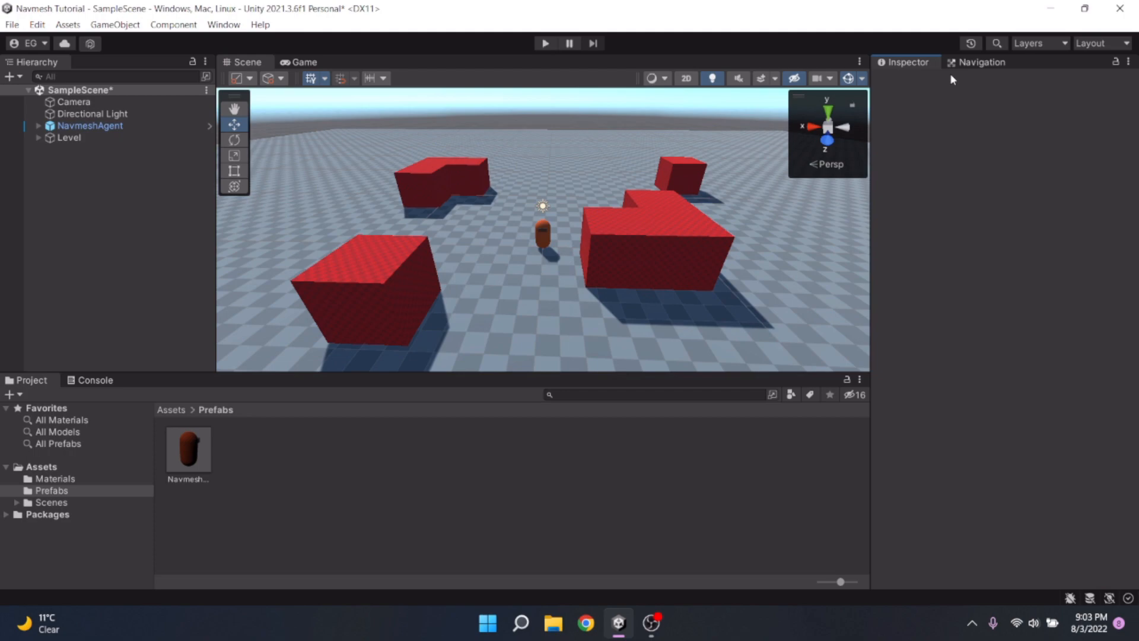
Bring up the Navigation window via Window > AI and show its Bake settings.
left_click(223, 24)
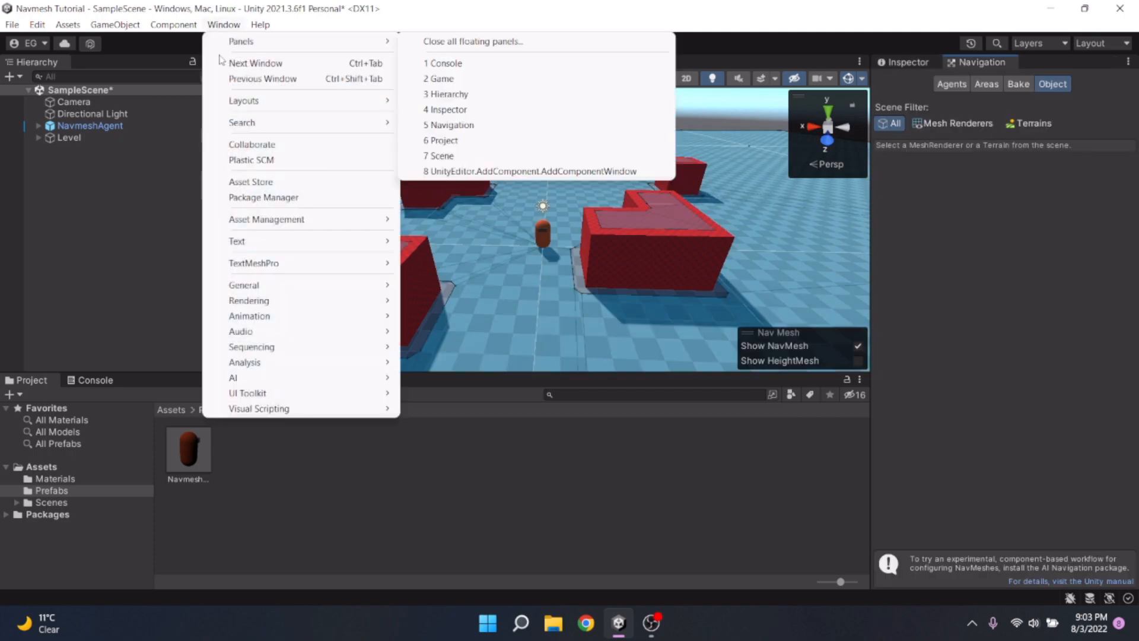
mouse_move(233, 378)
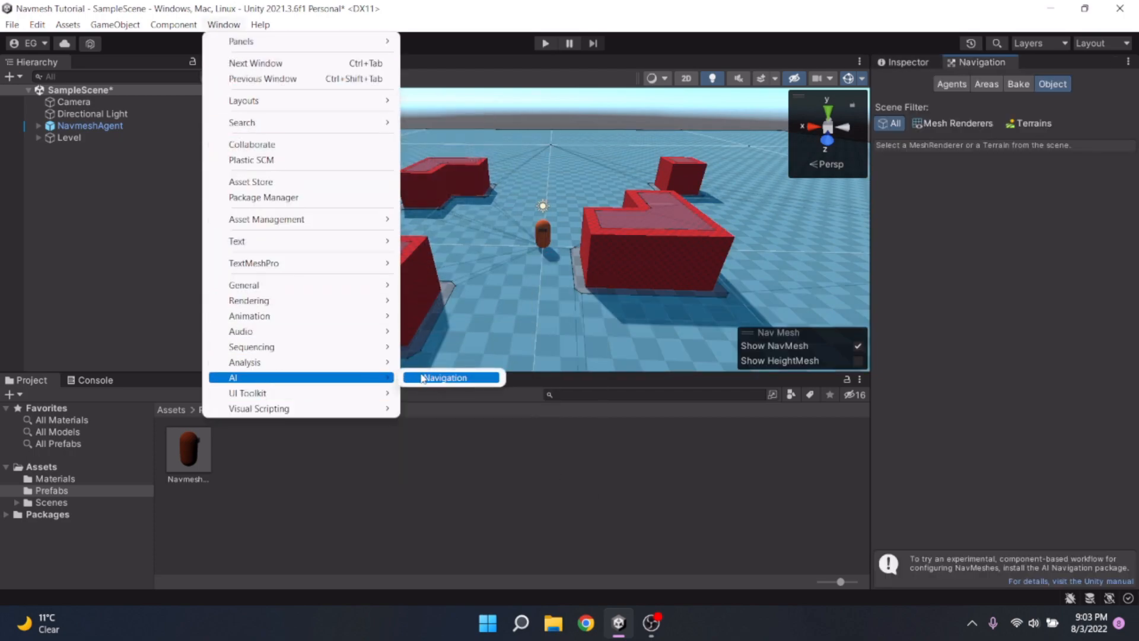
left_click(444, 377)
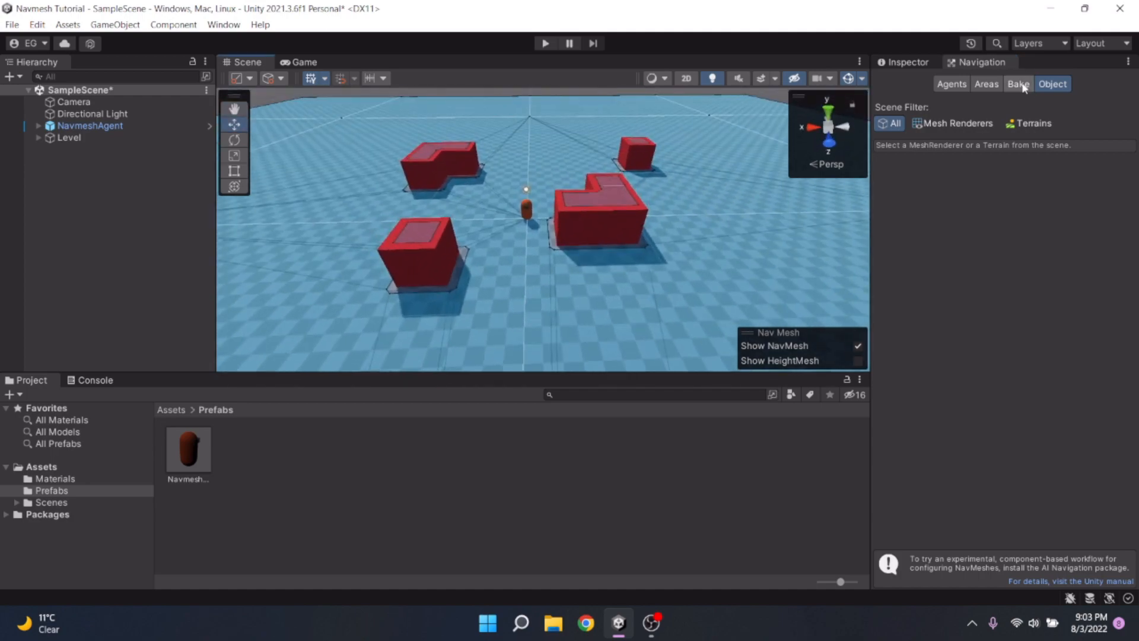
left_click(1018, 83)
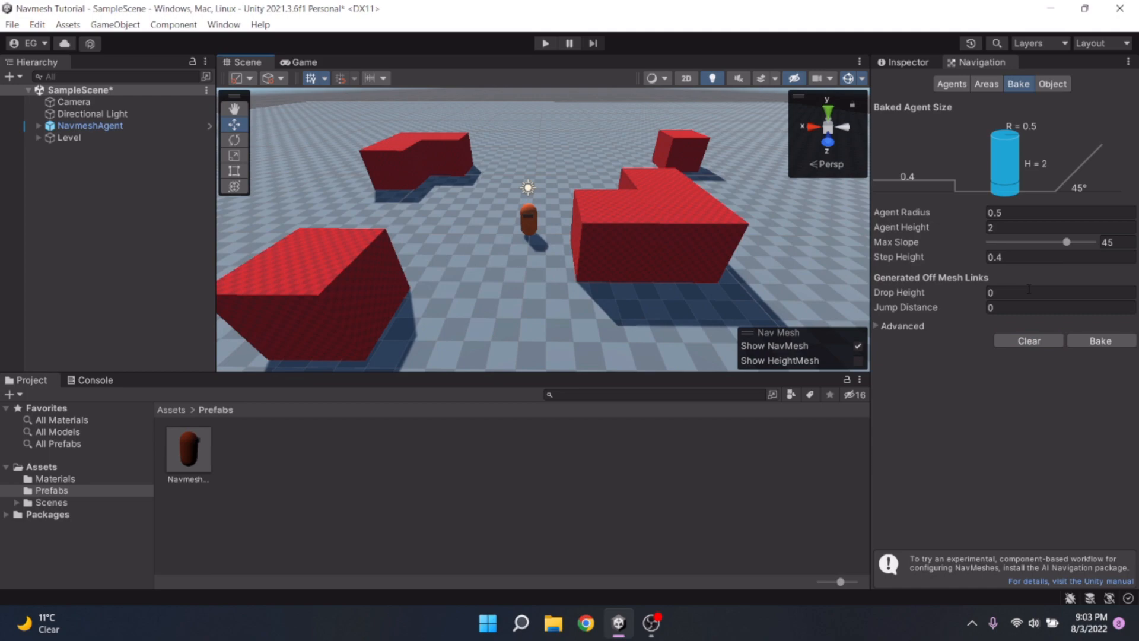
mouse_move(514, 203)
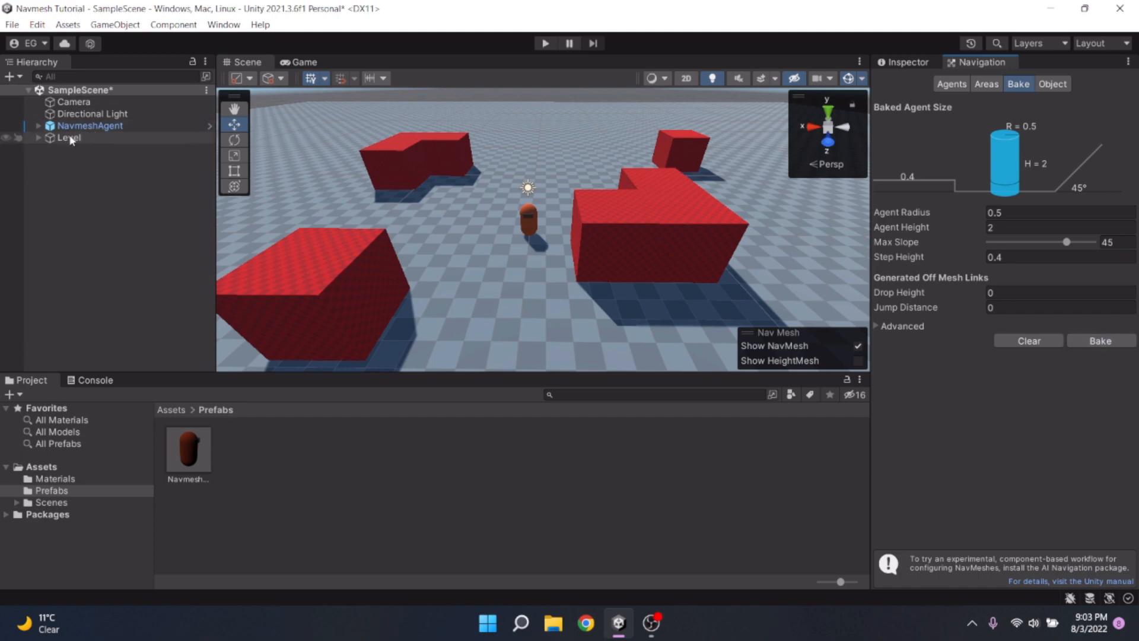
Mark the Level object as Navigation Static, applying it to all child cubes, and verify on one cube.
left_click(69, 138)
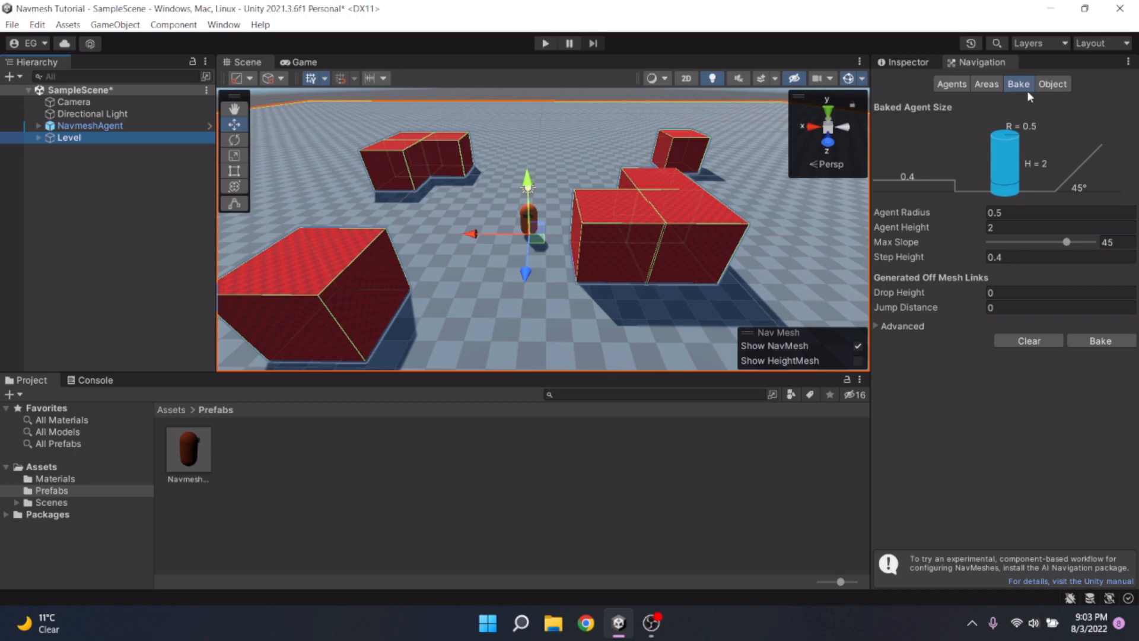
left_click(1051, 83)
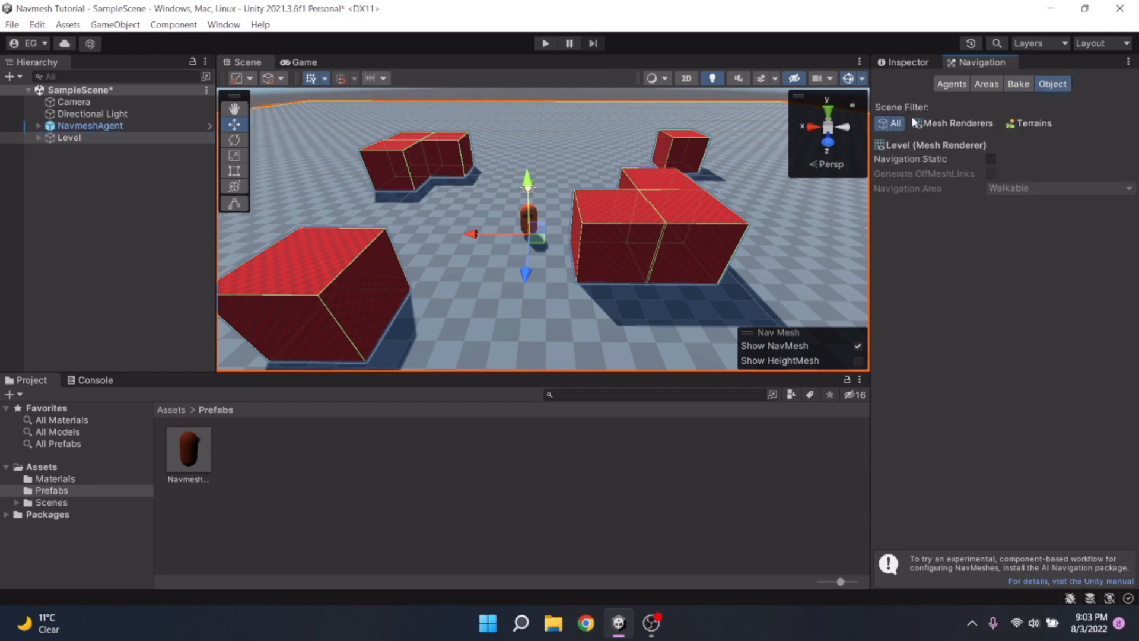
left_click(989, 159)
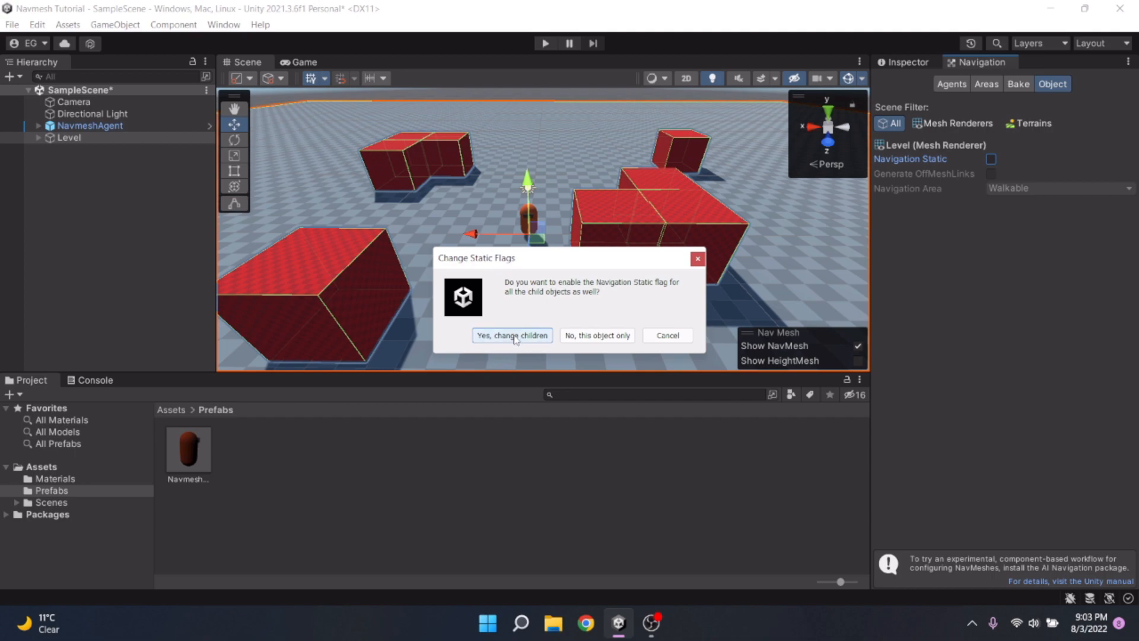
left_click(513, 335)
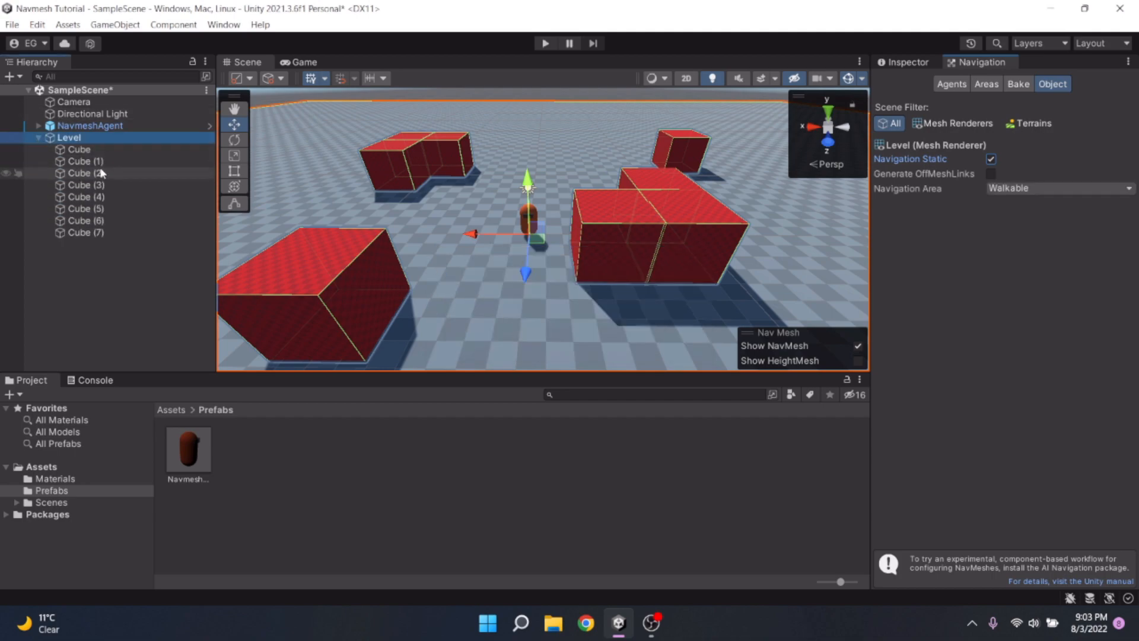
left_click(84, 160)
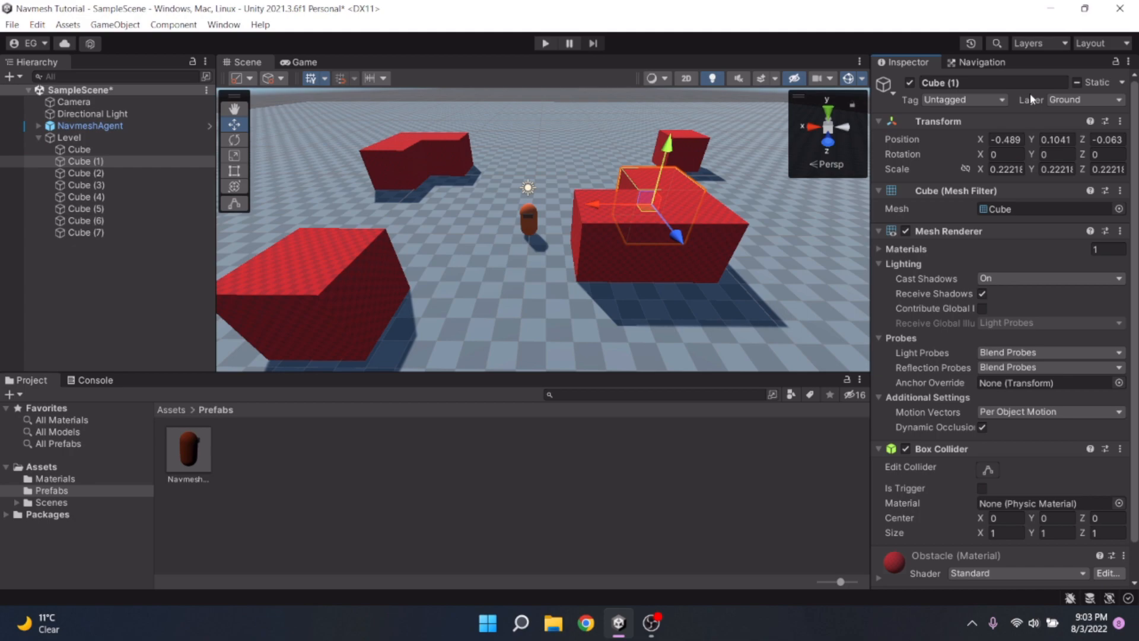
left_click(981, 62)
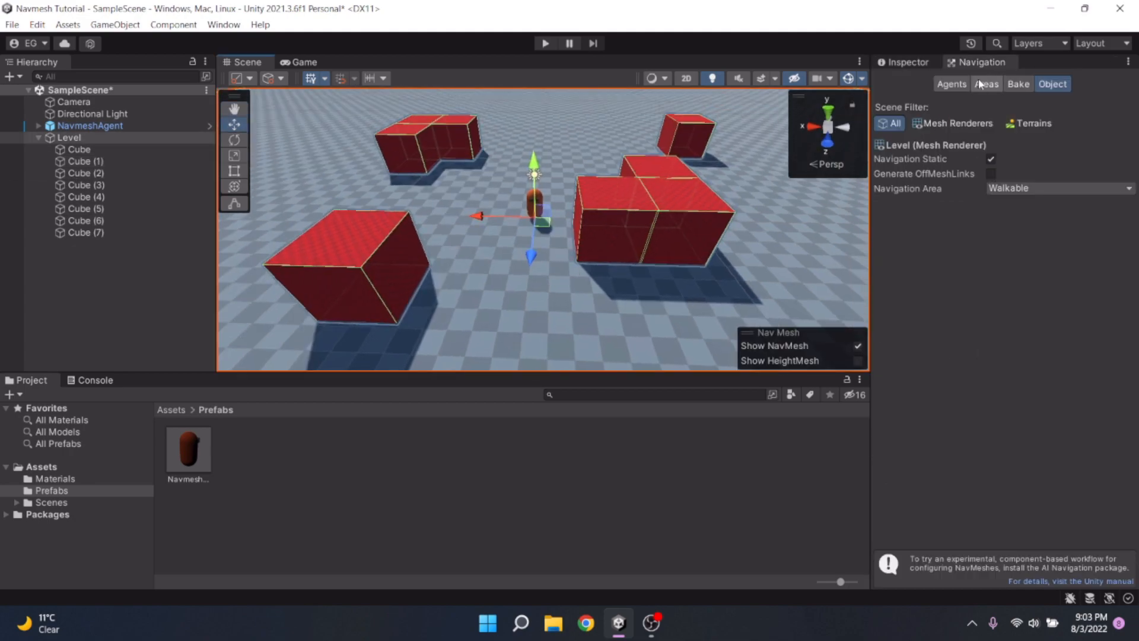
In the Areas list, name the User 3 navigation area 'Ground'.
left_click(984, 83)
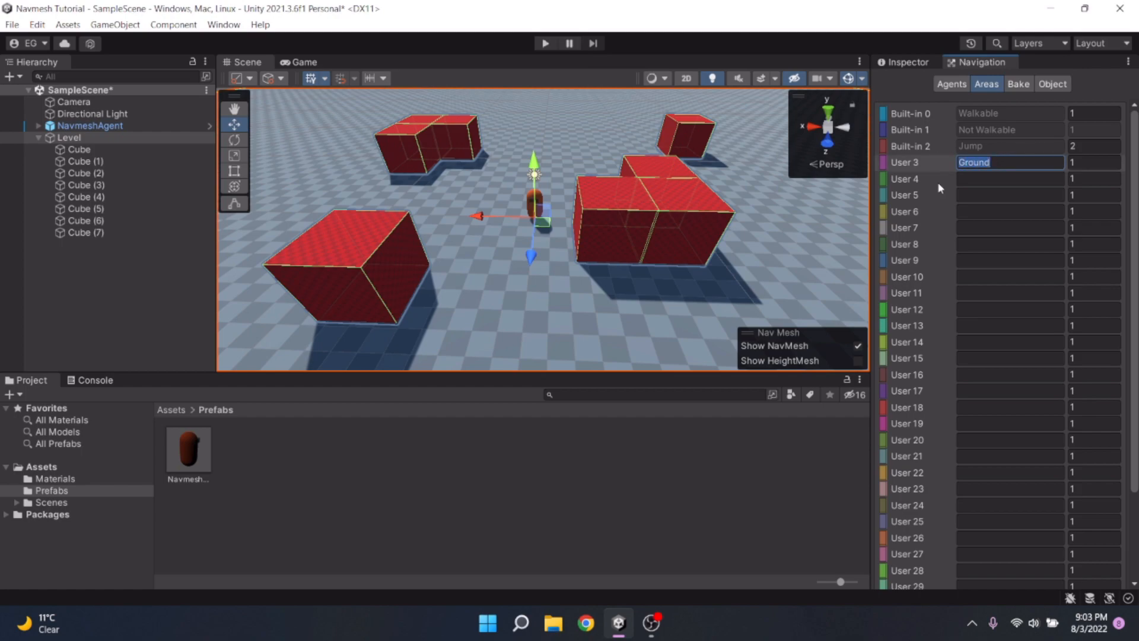
mouse_move(951, 179)
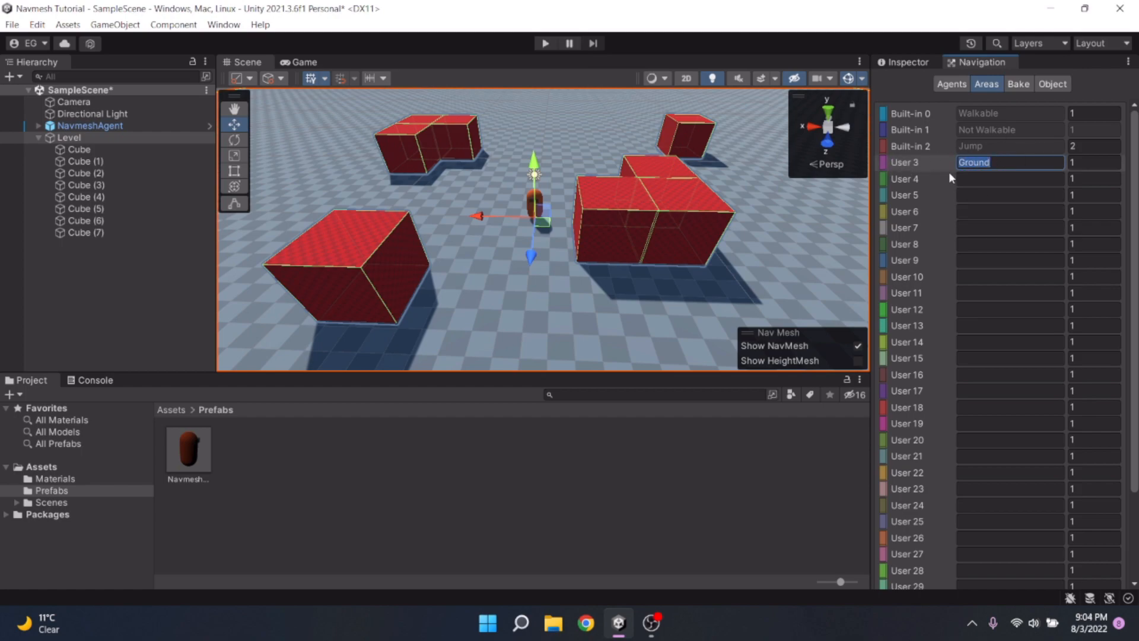
scroll("down", 3)
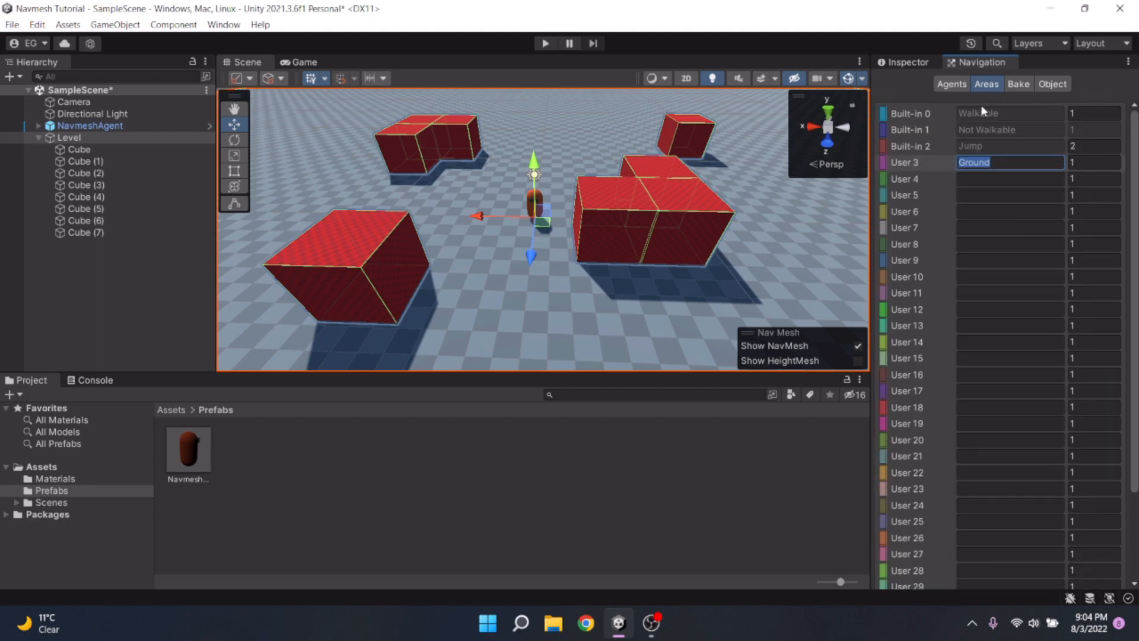
Set Level's Navigation Area to Ground for all child cubes and bake the navmesh.
left_click(1053, 83)
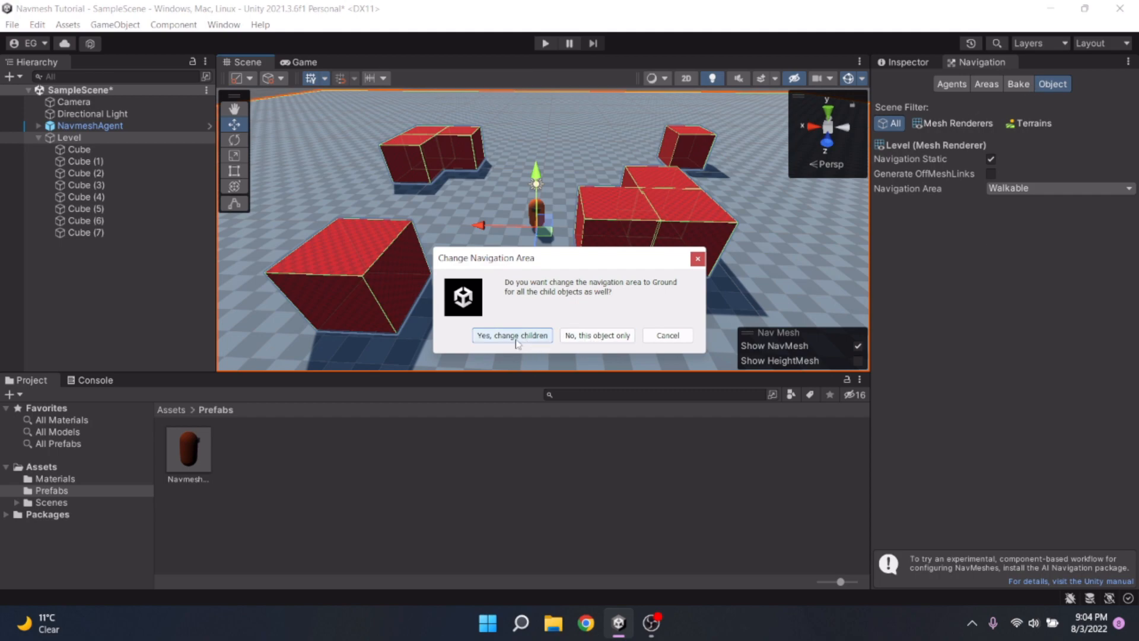
left_click(512, 335)
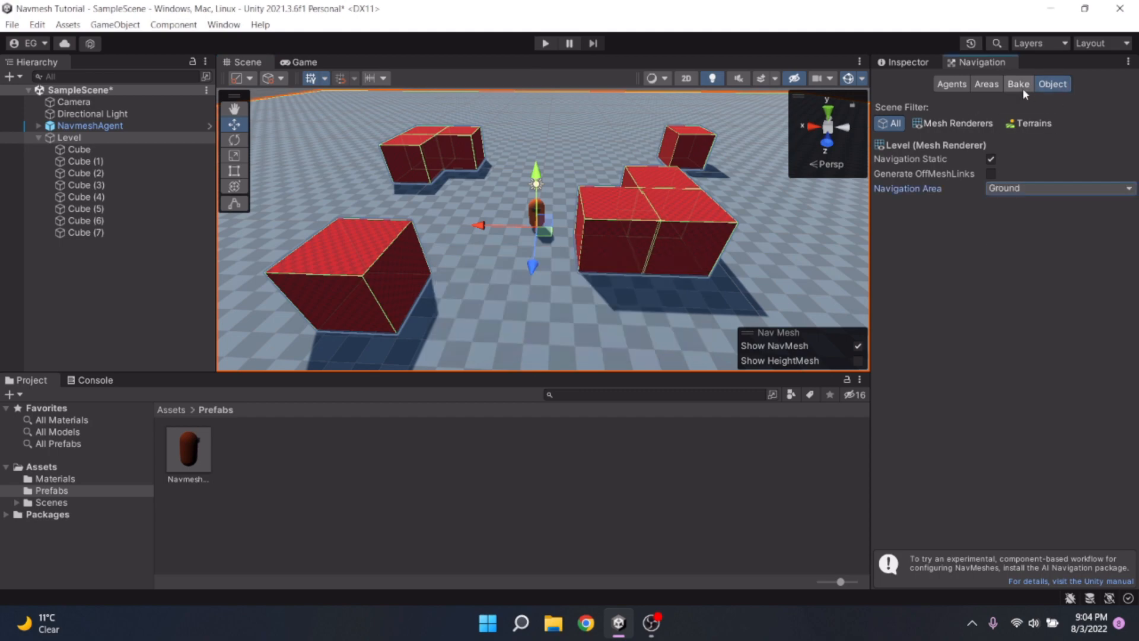
left_click(1018, 84)
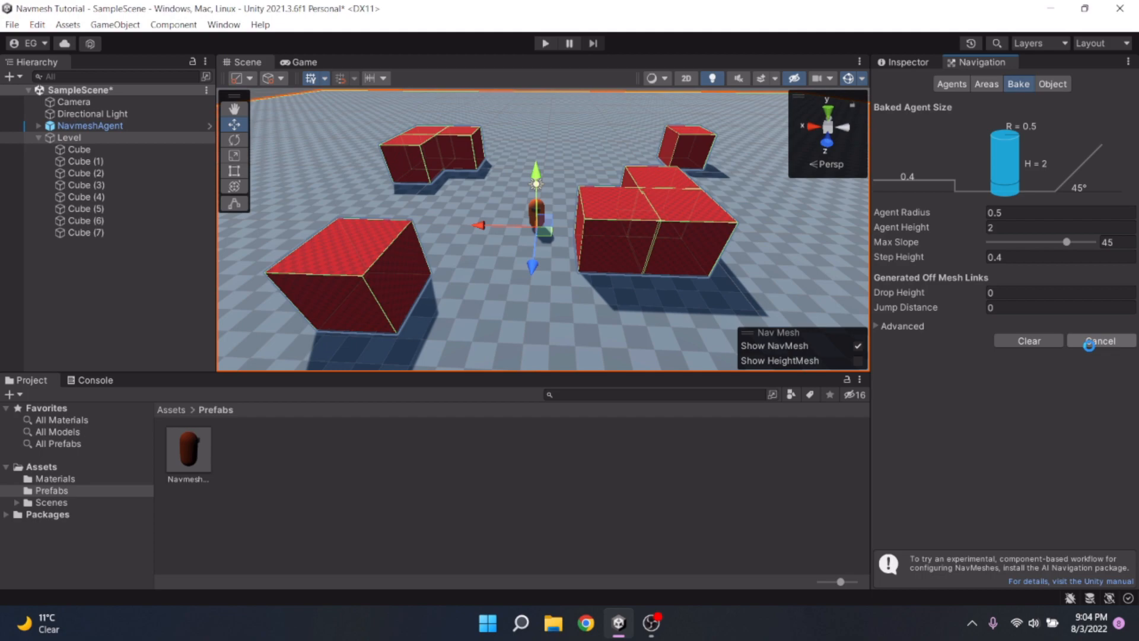
left_click(1099, 341)
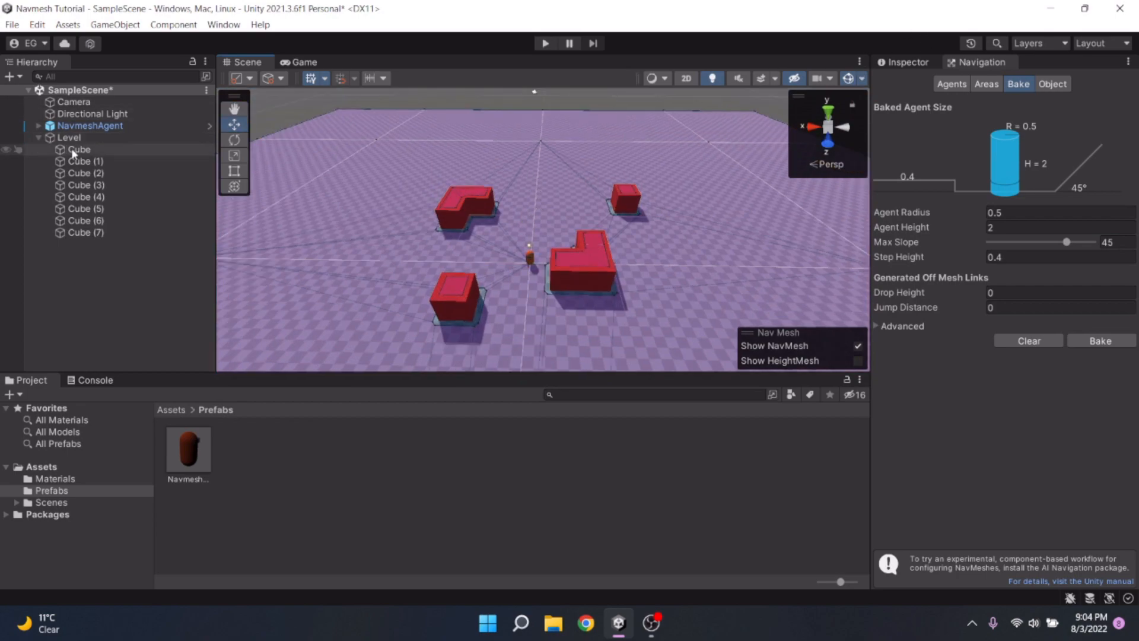
Select the Camera, collapse the Level hierarchy and show the Camera's Inspector properties.
left_click(74, 102)
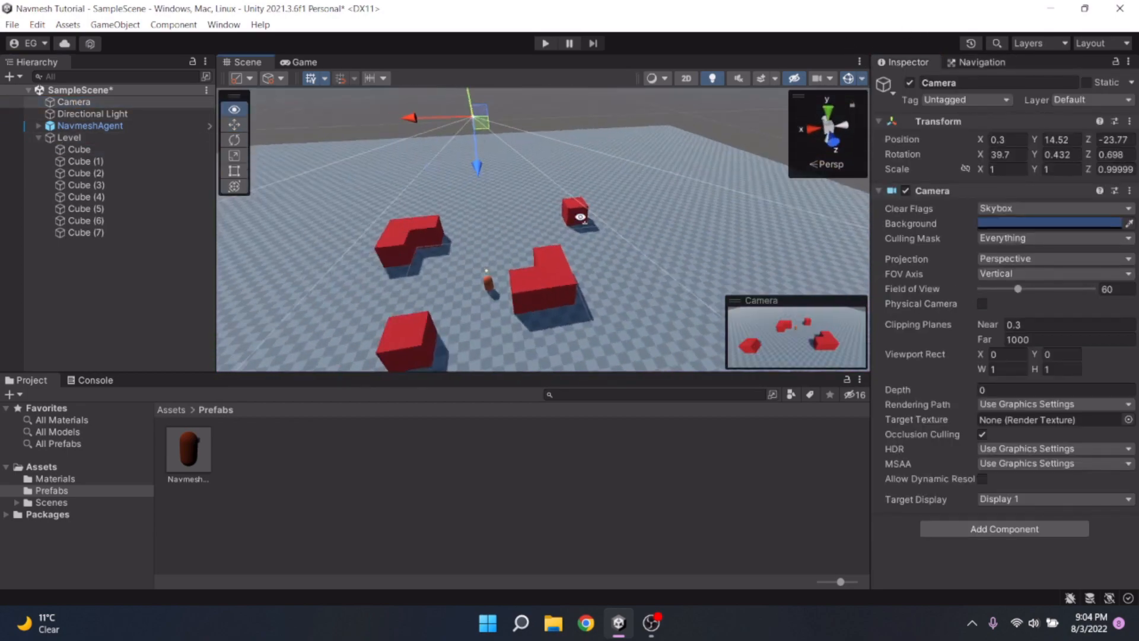
left_click(1018, 83)
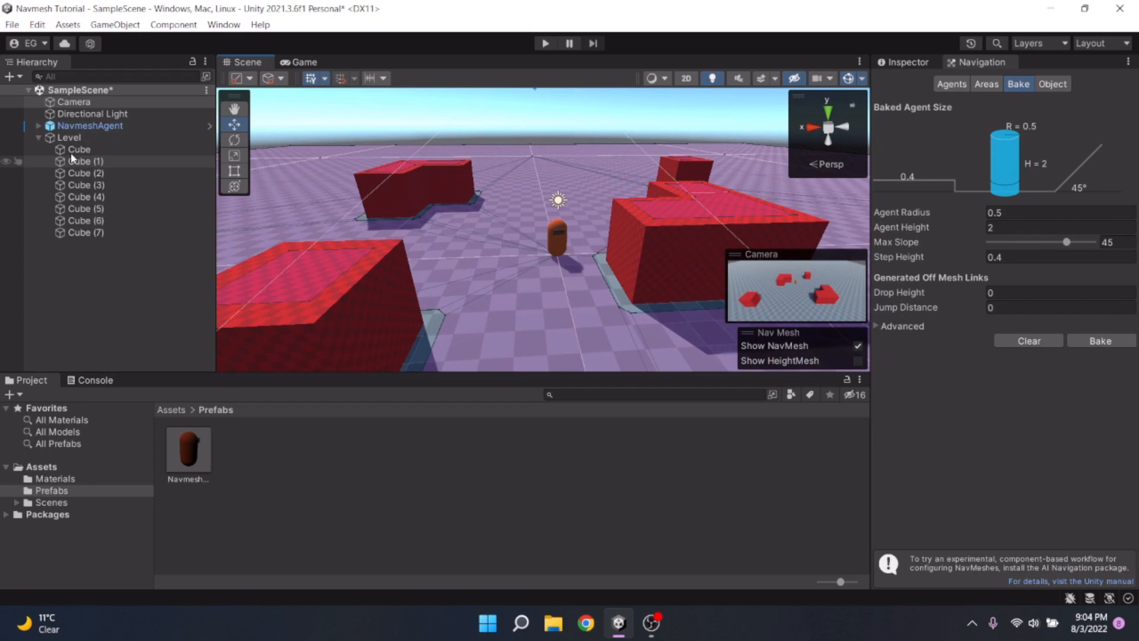
left_click(37, 138)
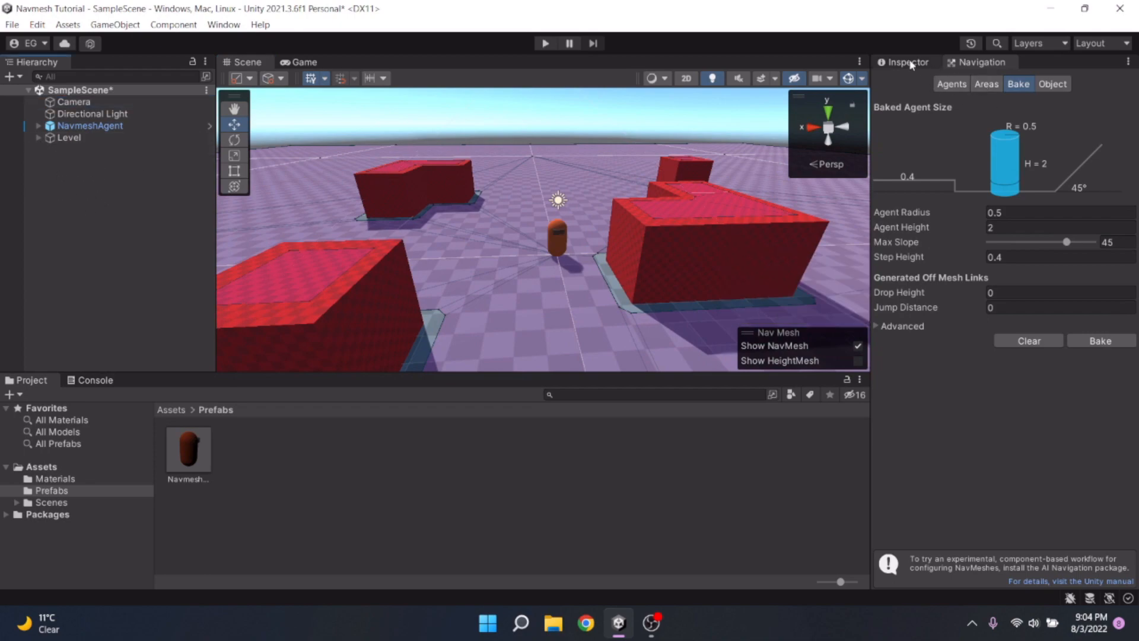
left_click(73, 102)
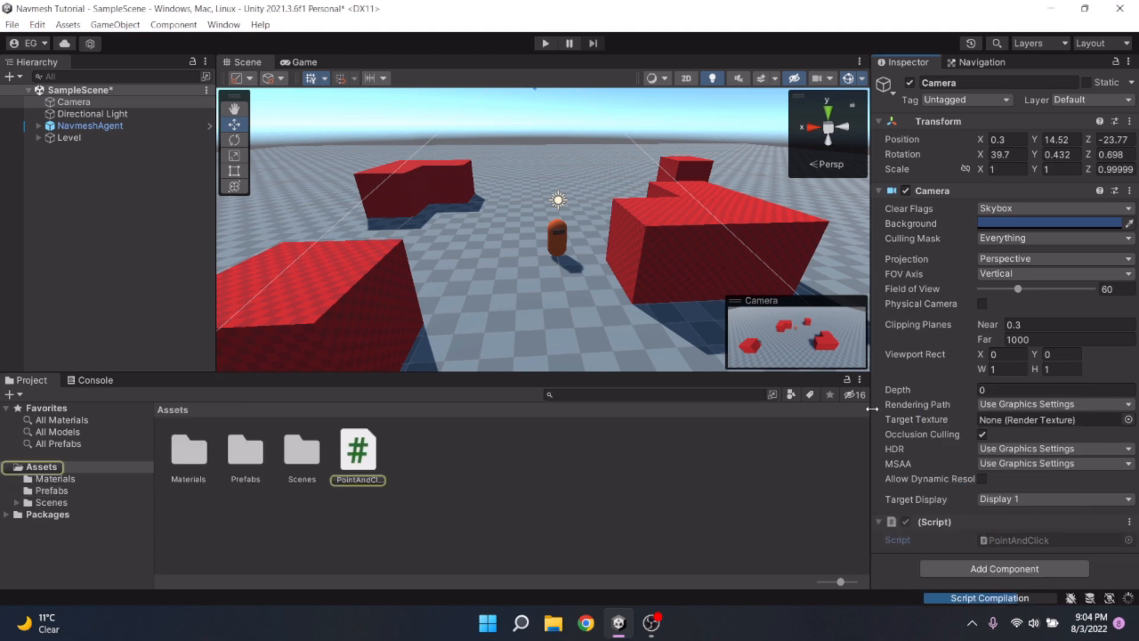
Open the PointAndClick script asset in Visual Studio Code.
double_click(357, 445)
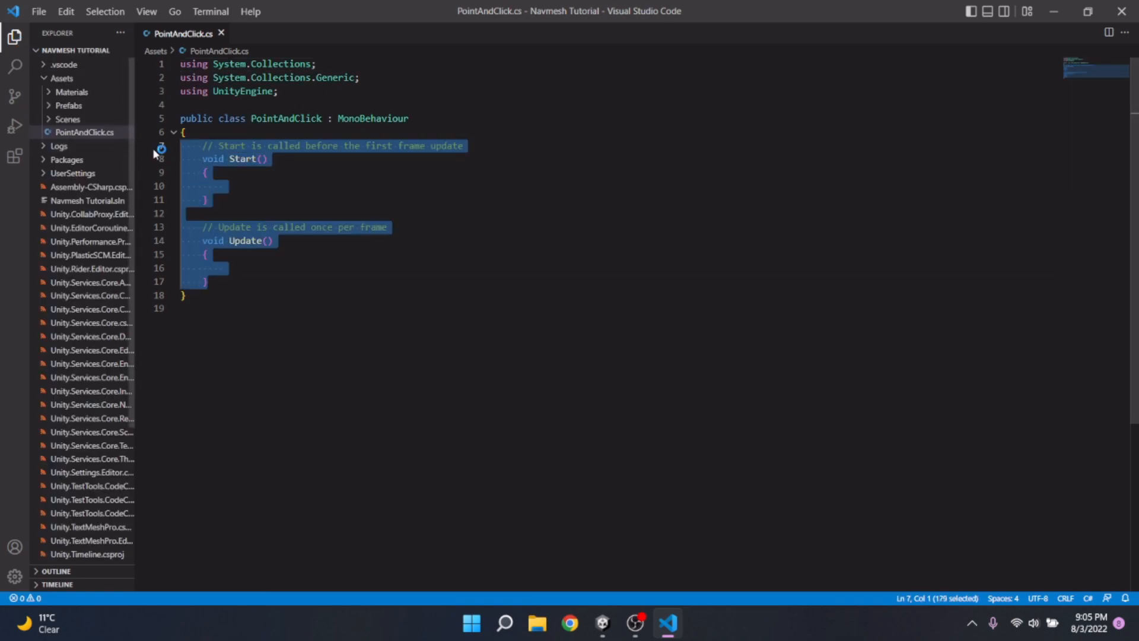
Remove Start/Update and unused usings, import UnityEngine.AI and declare 'public NavMeshAgent agent;'.
key("Delete")
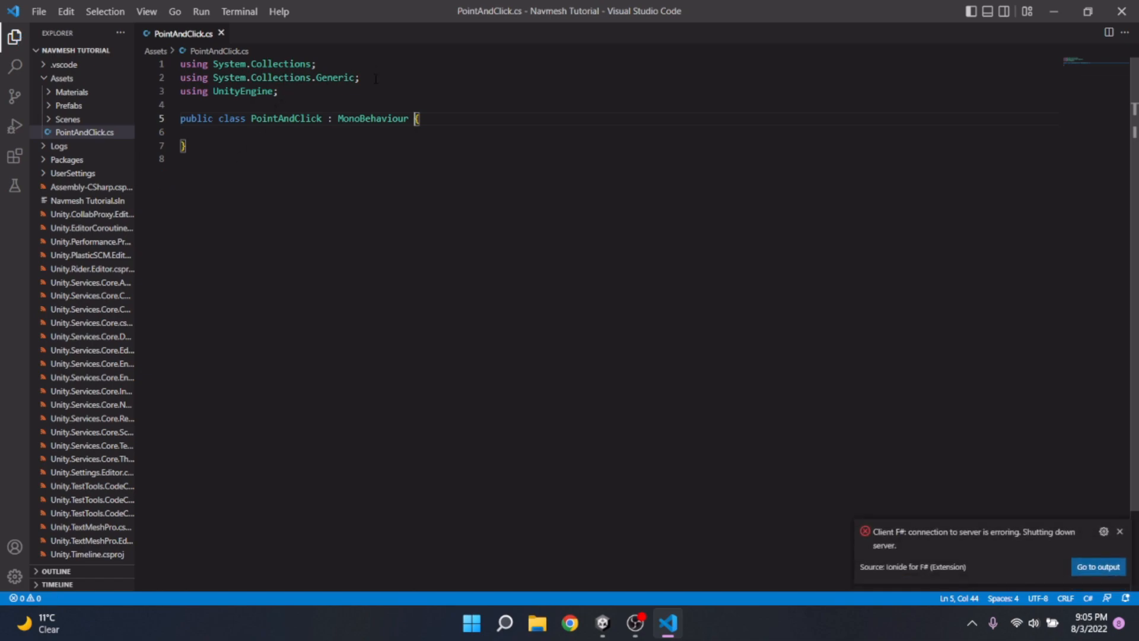
key("ctrl+shift+k")
type("using")
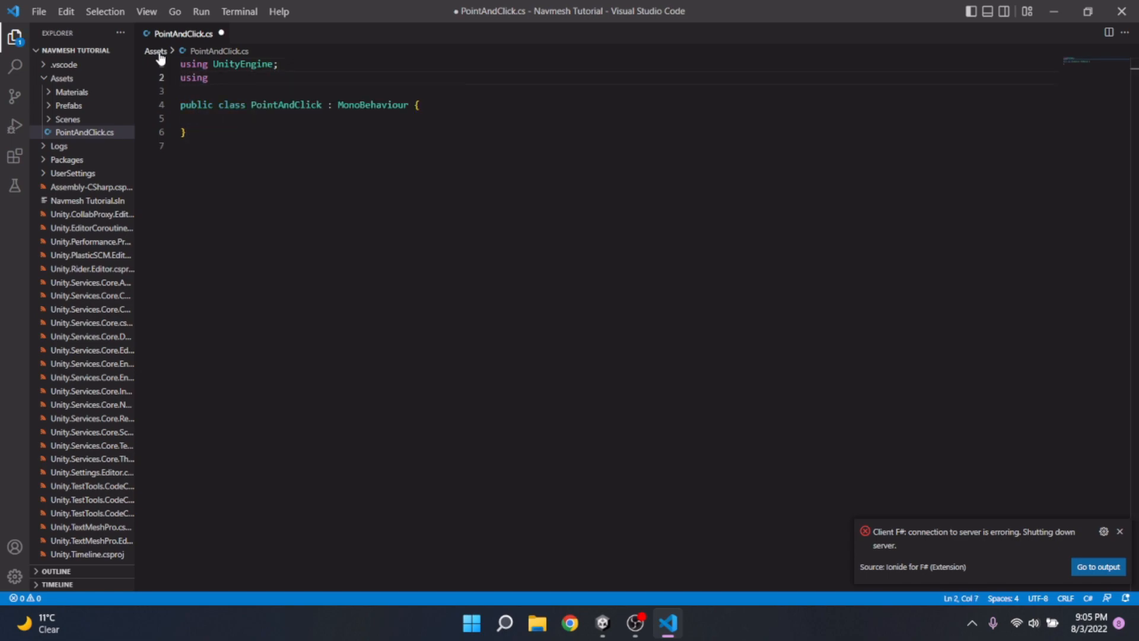
type("UnityEngine.AI;")
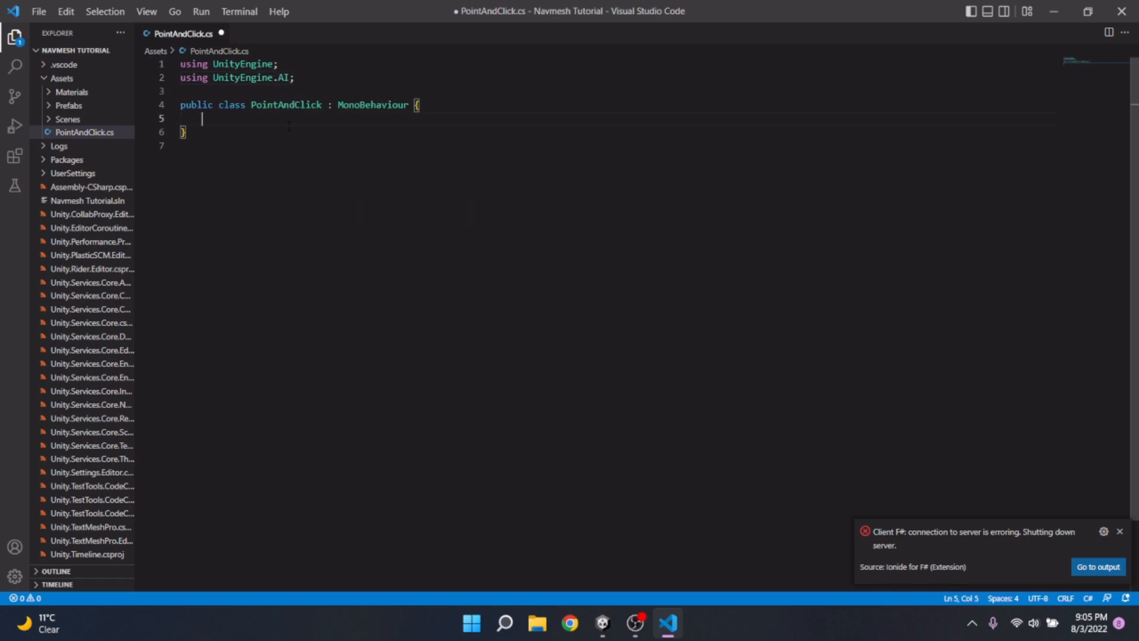
type("public")
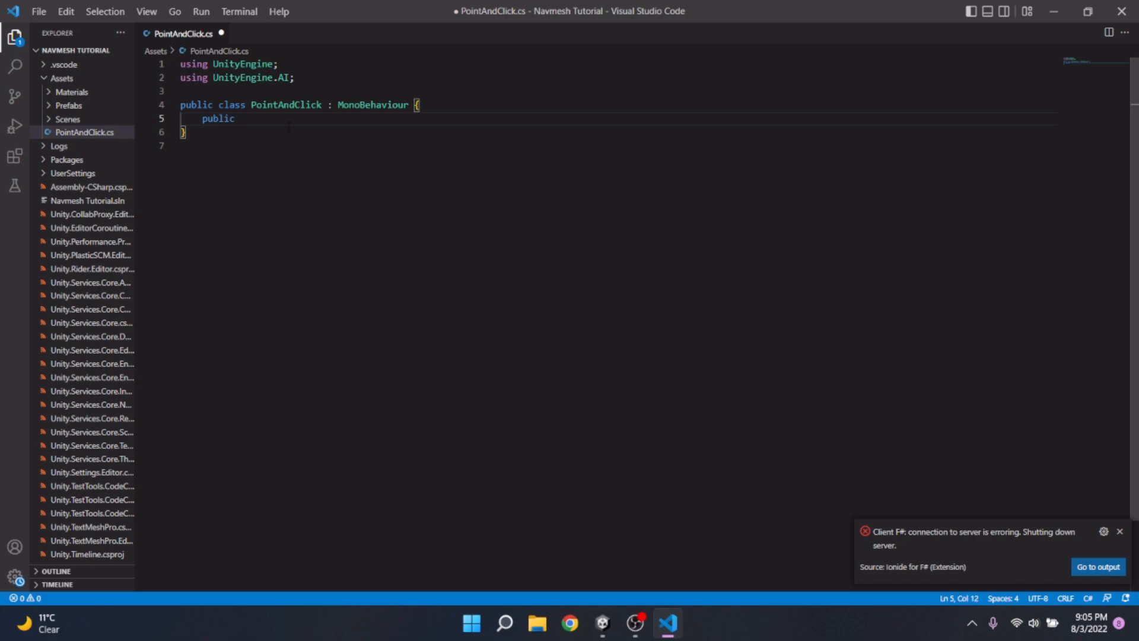
type("N")
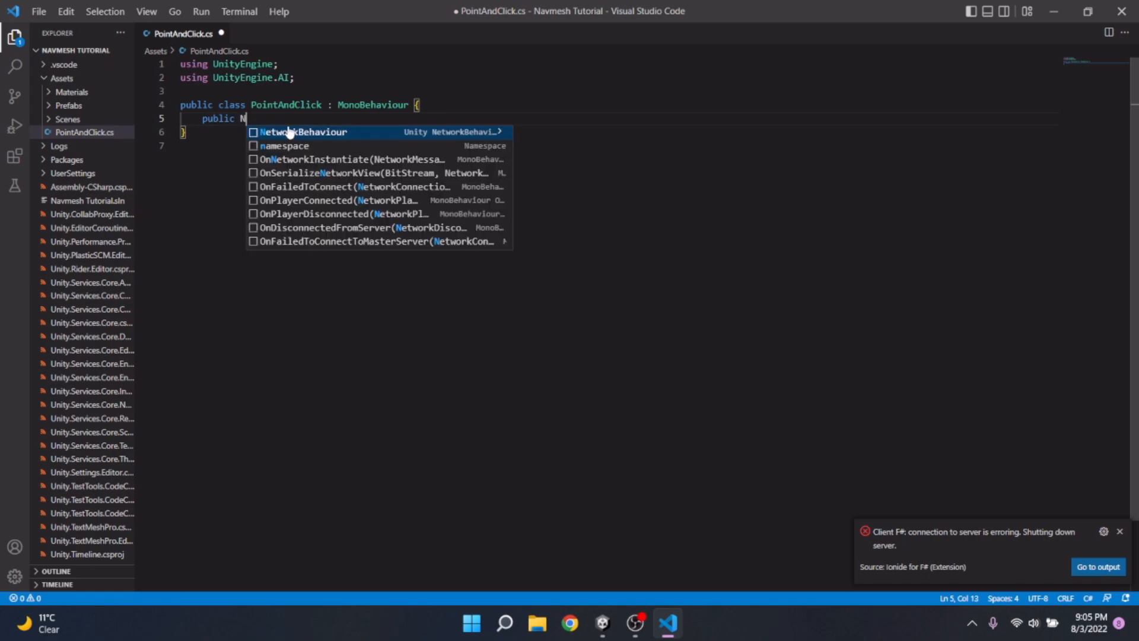
type("avMeshAgent agent.")
type("if")
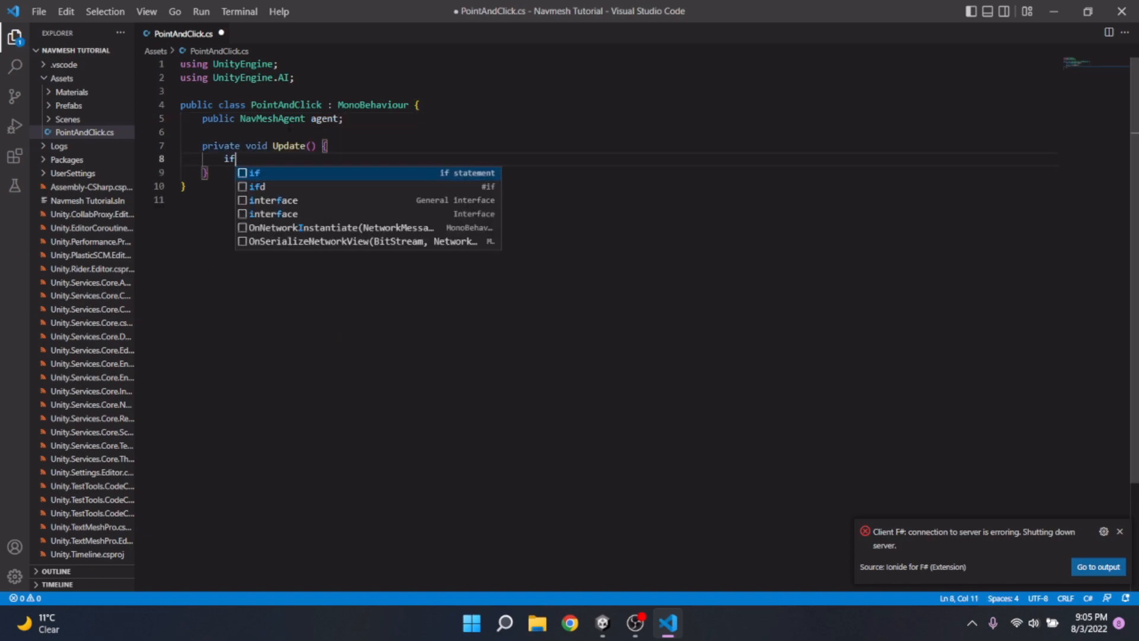
Write the if(Input.GetMouseButtonDown(0)) check in Update.
type("(Inp")
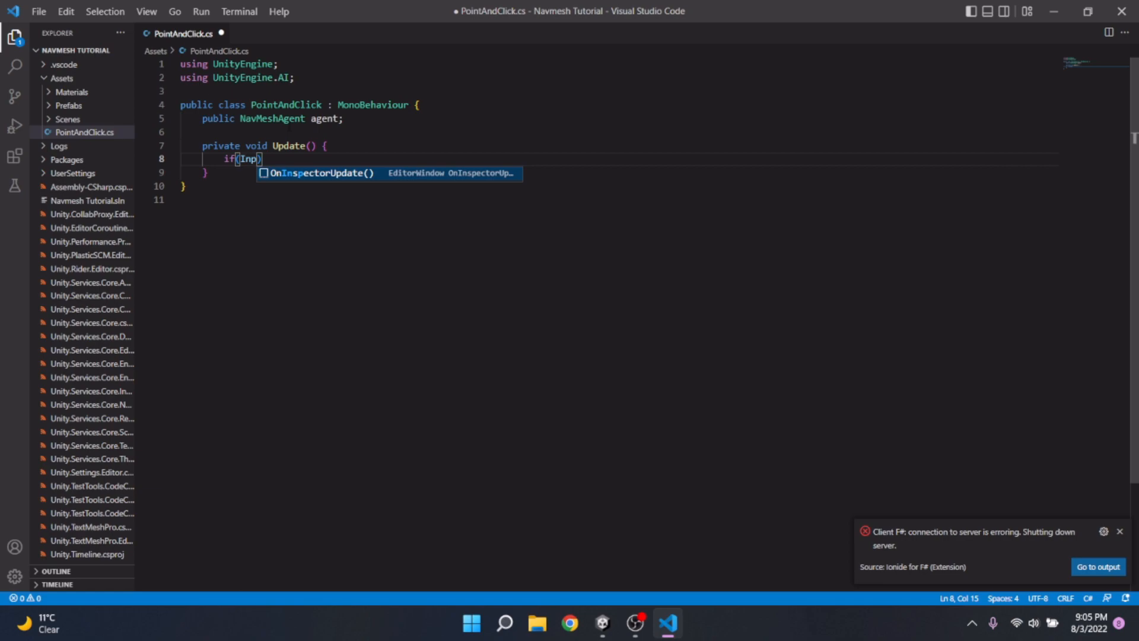
type("ut")
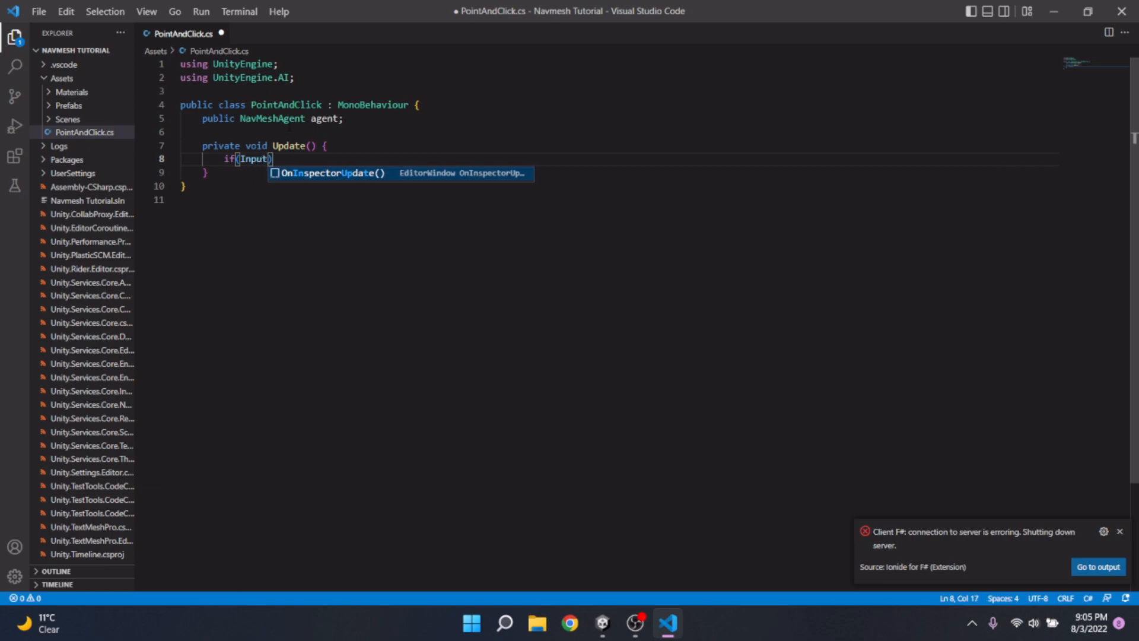
type(".GetMo")
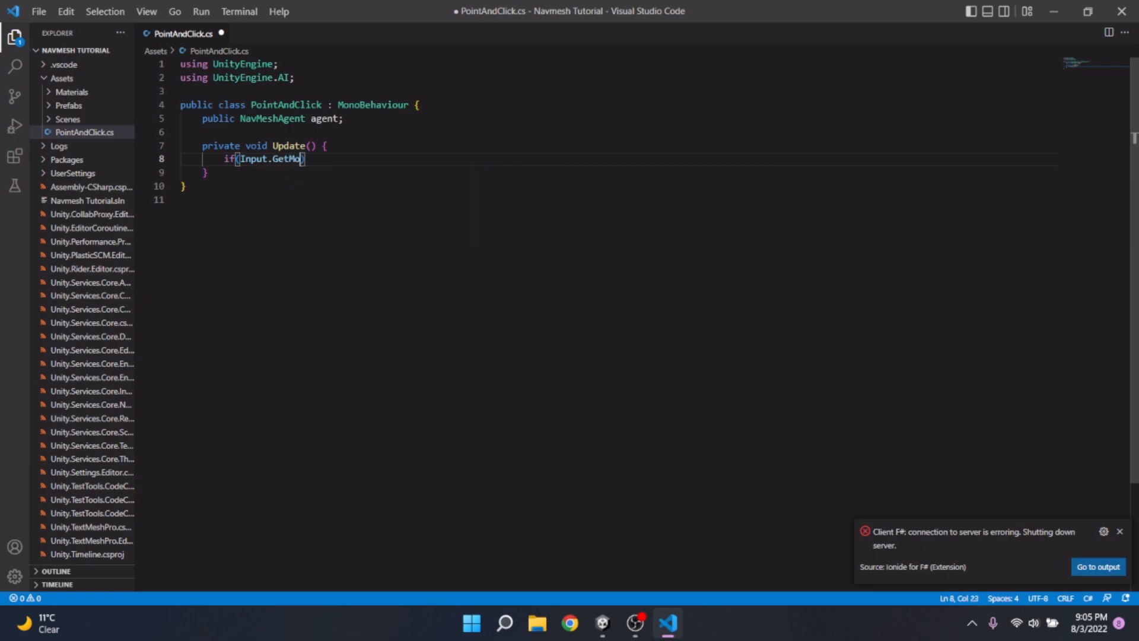
type("use")
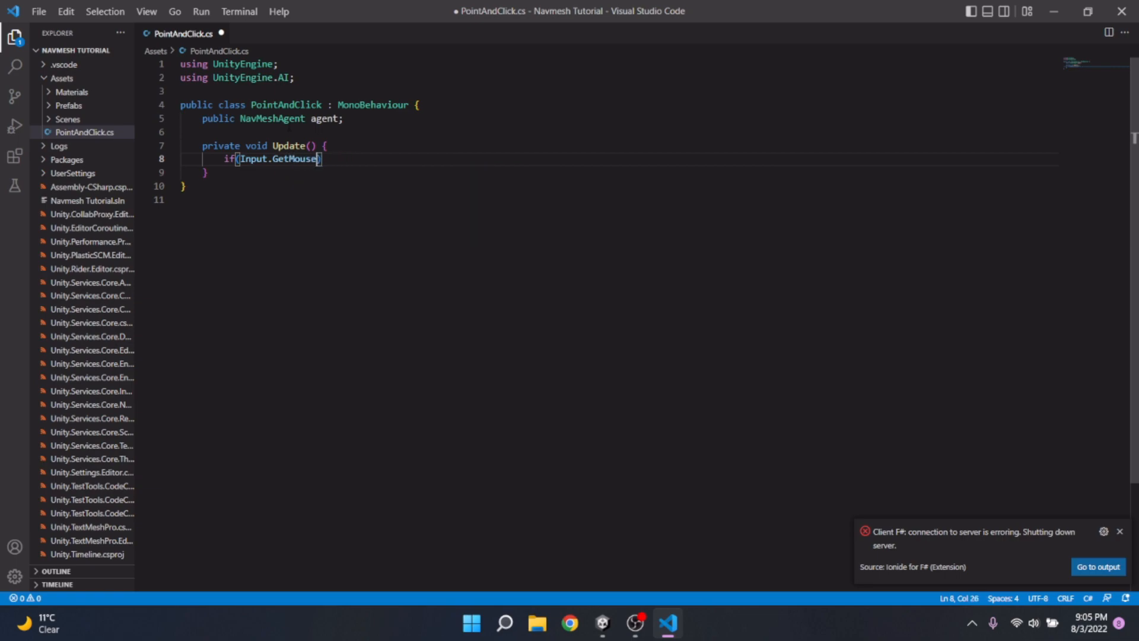
type("ButttonDown()")
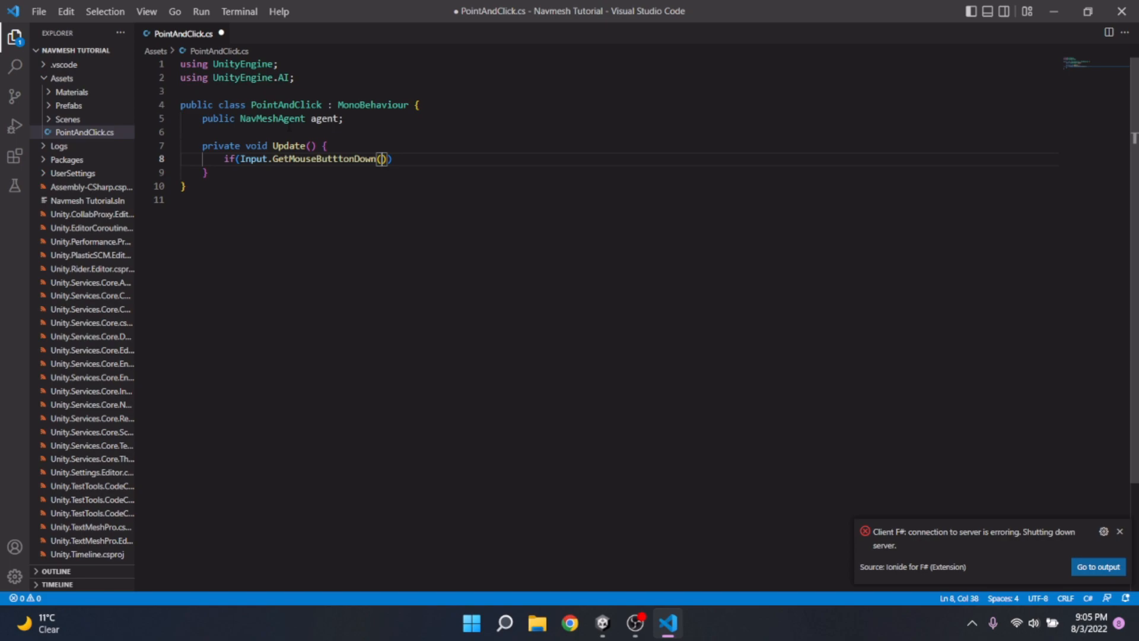
type("0")
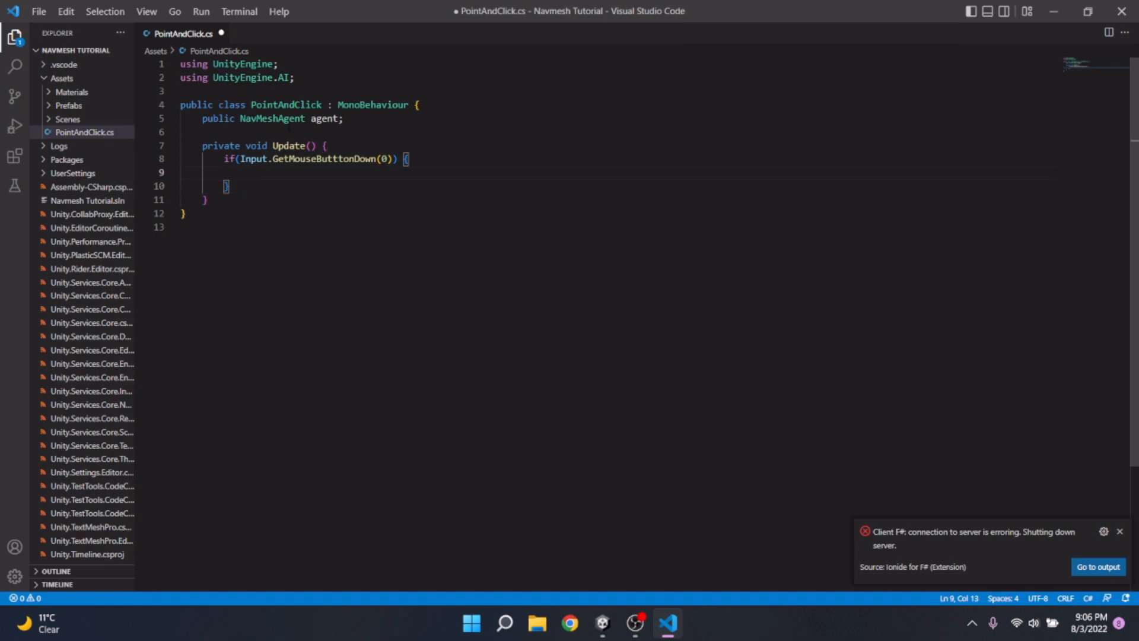
Declare RaycastHit hit and Ray ray = GetComponent<Camera>().ScreenPointToRay(Input.mousePosition).
type("RaycastHit hit;")
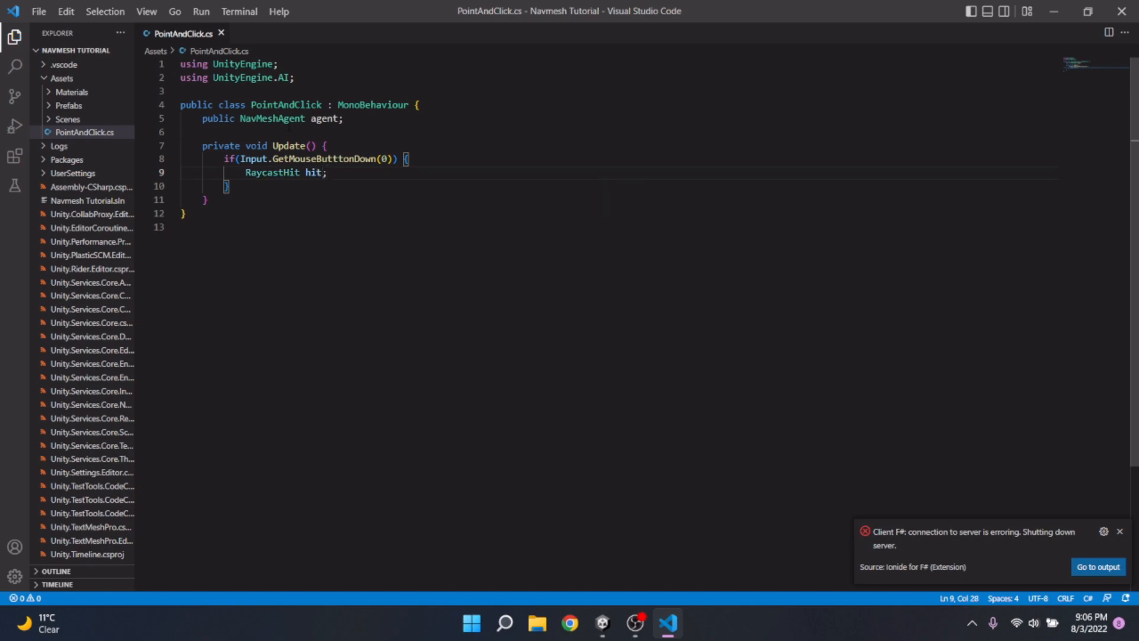
type("Ray ray =")
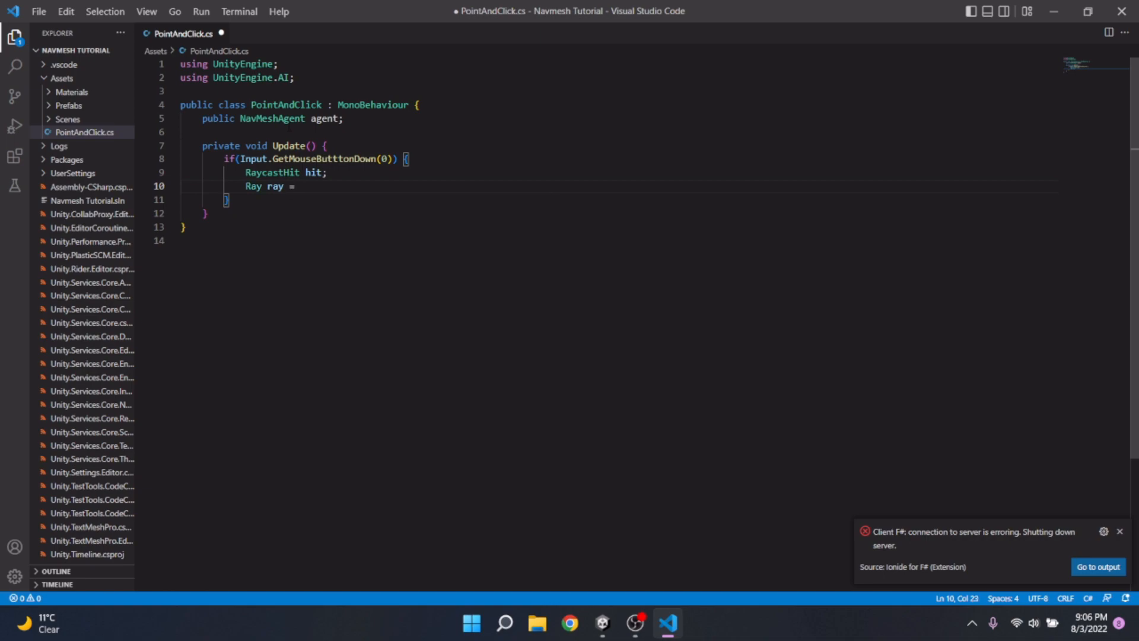
type("Ge")
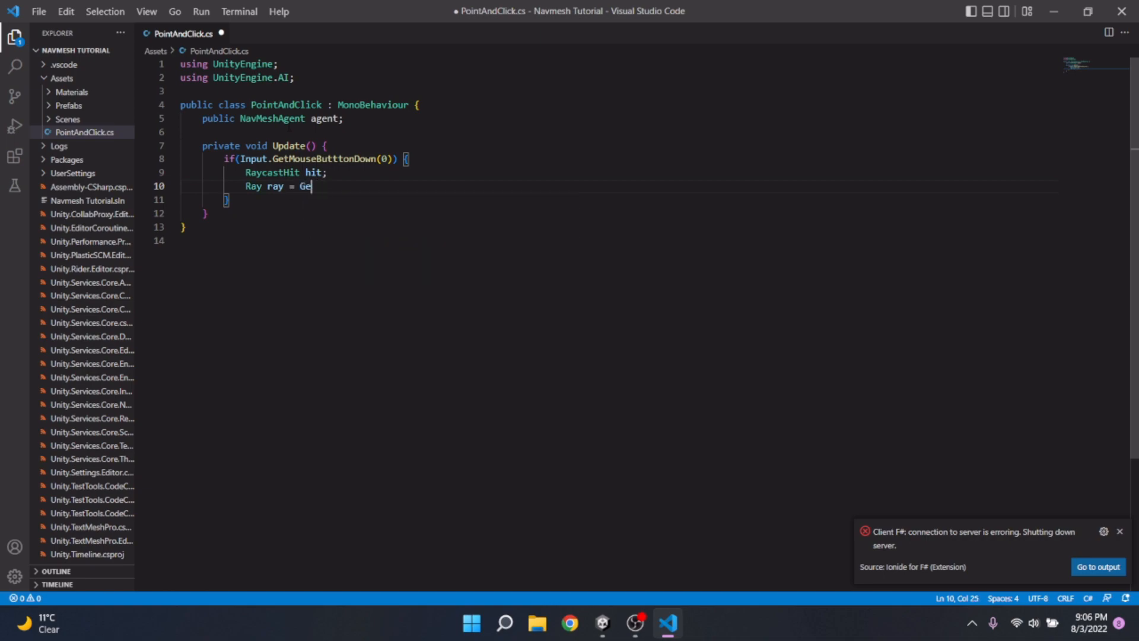
type("tComponent")
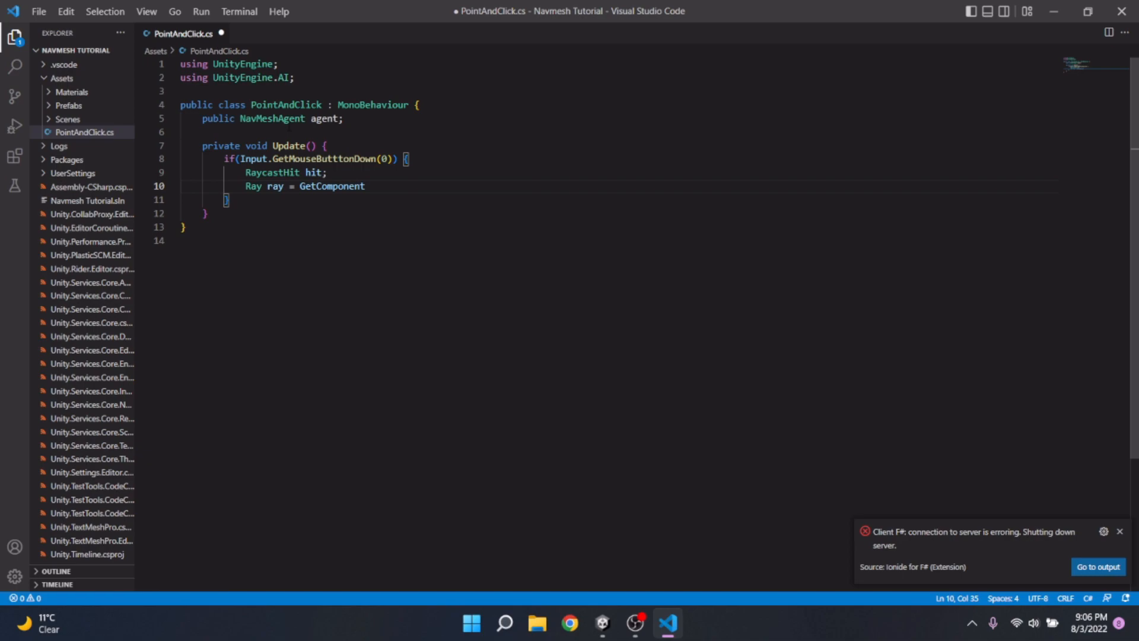
type("<Camera>().ScreenTo")
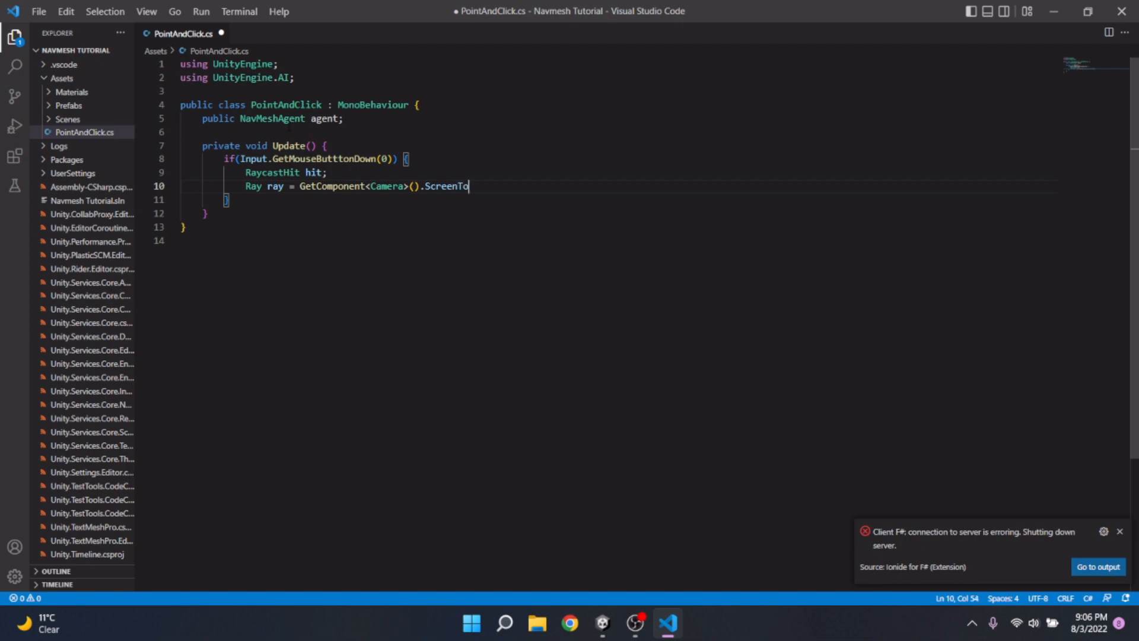
type("Point")
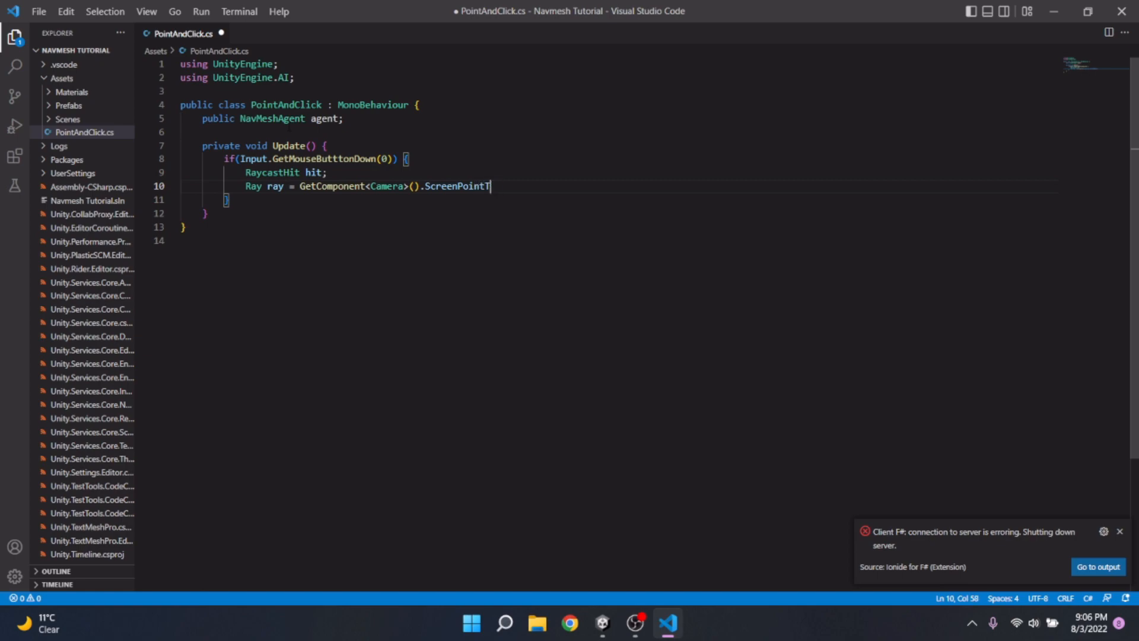
type("oRay();")
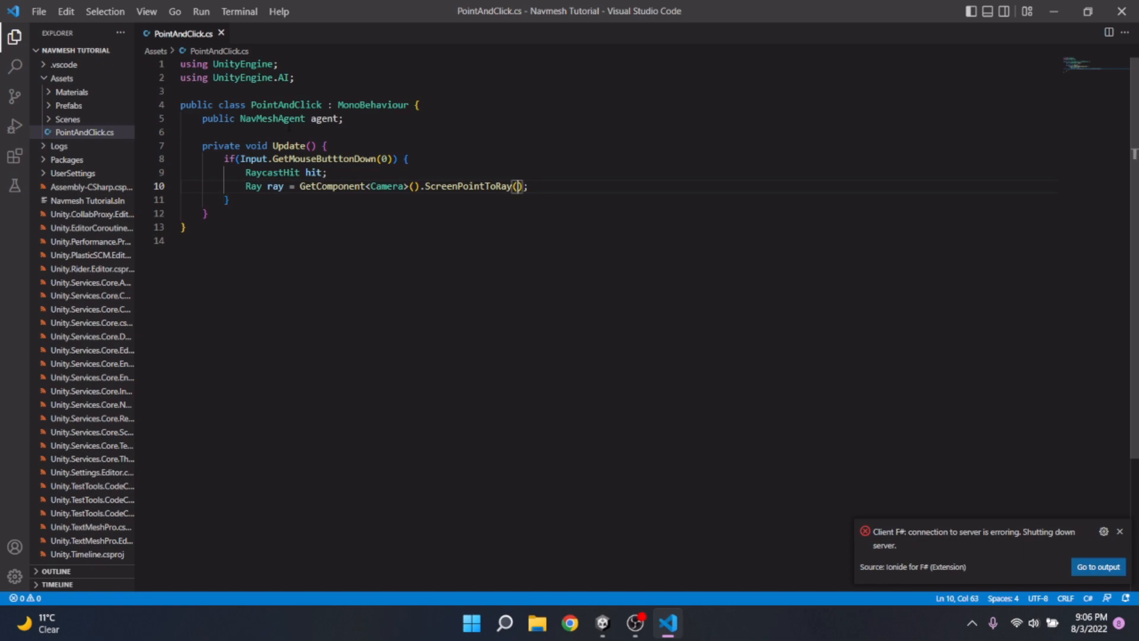
type("Input.m")
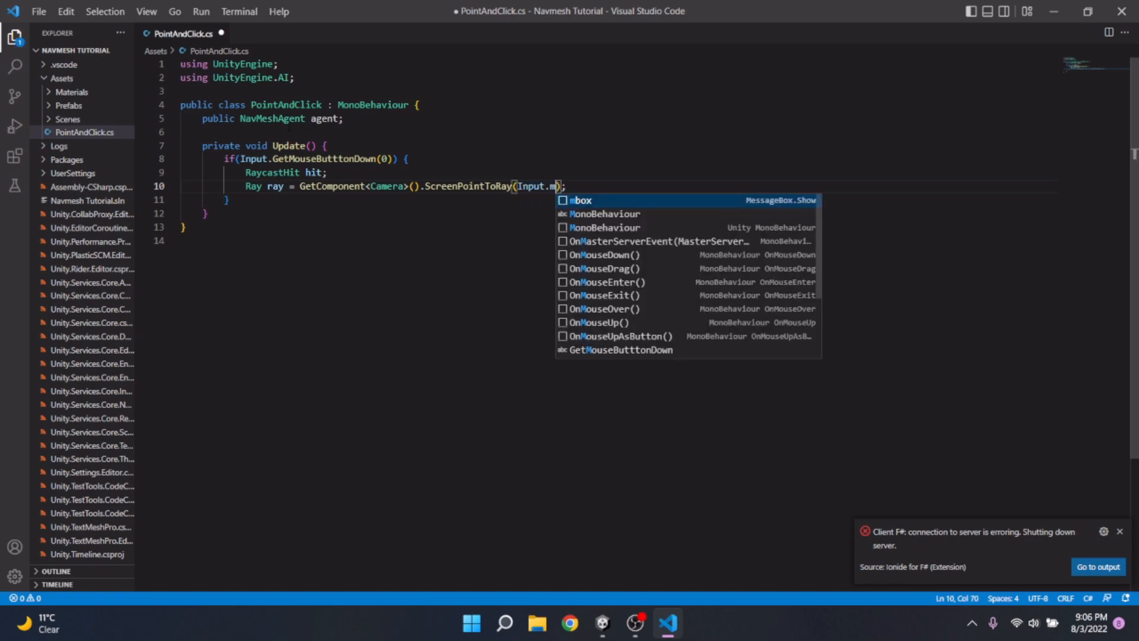
type("ousePosu")
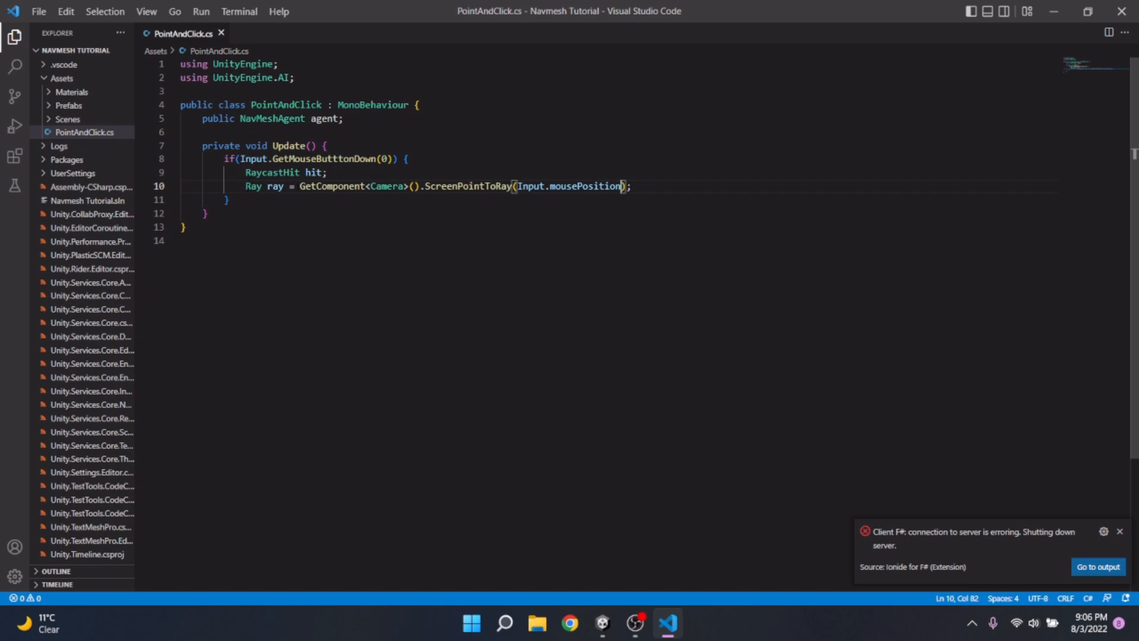
double_click(569, 186)
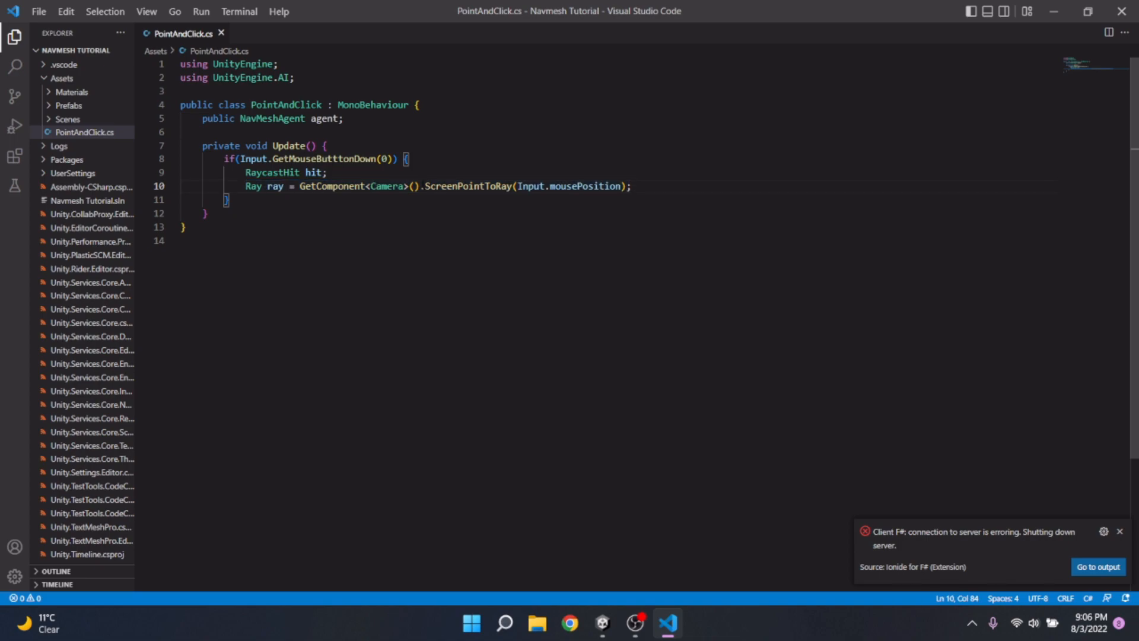
Add the line Physics.Raycast(ray, out hit); below the ray declaration.
left_click(631, 187)
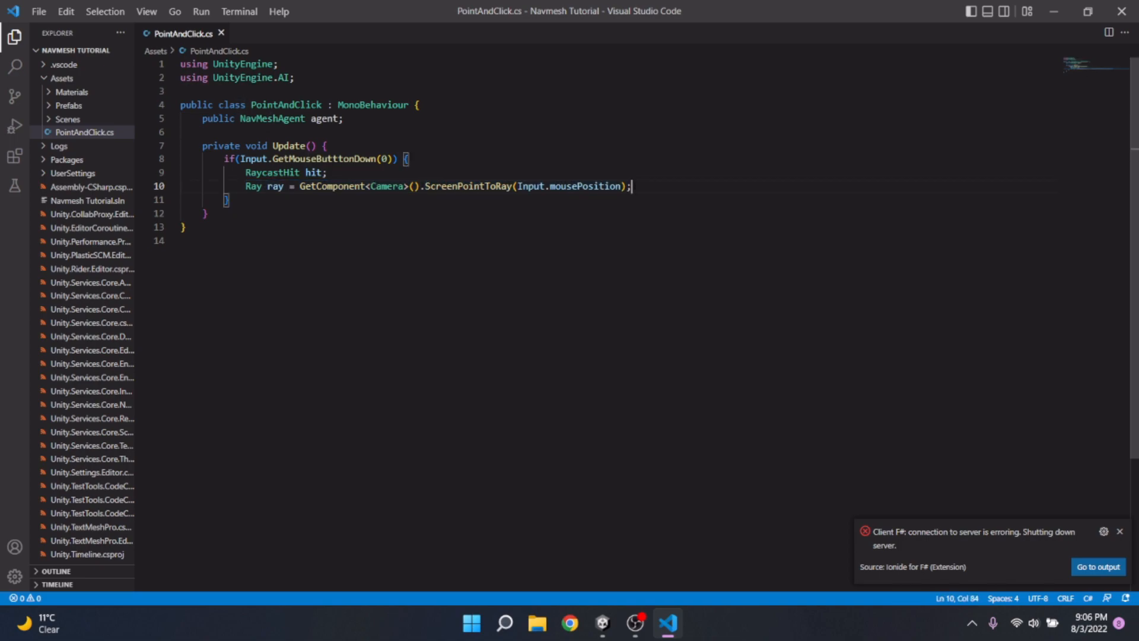
key("Enter")
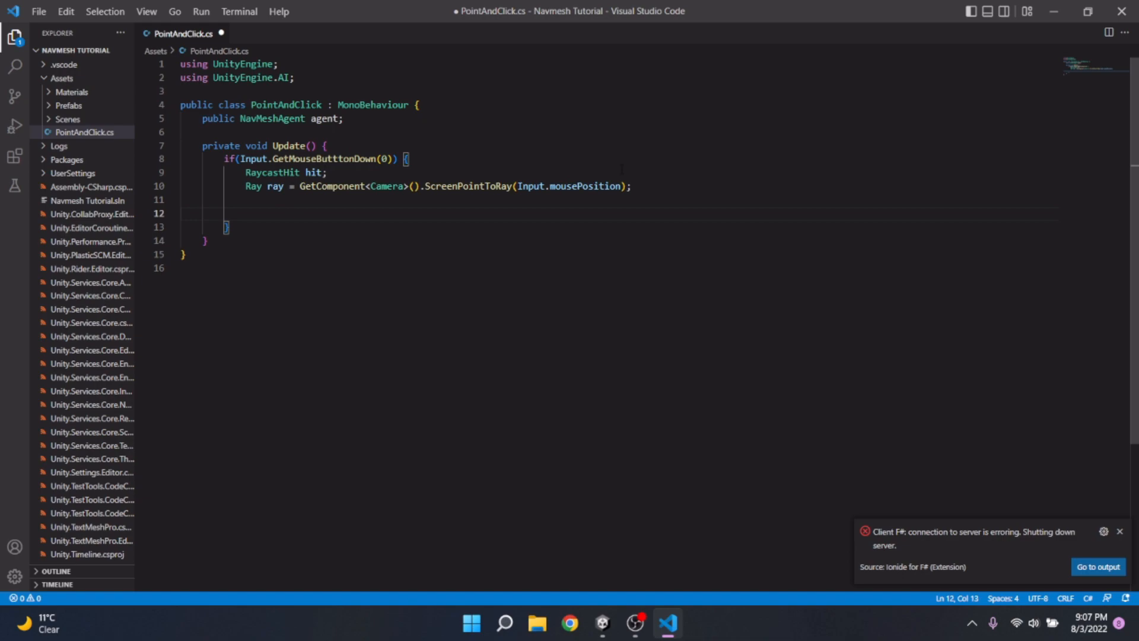
type("Physics")
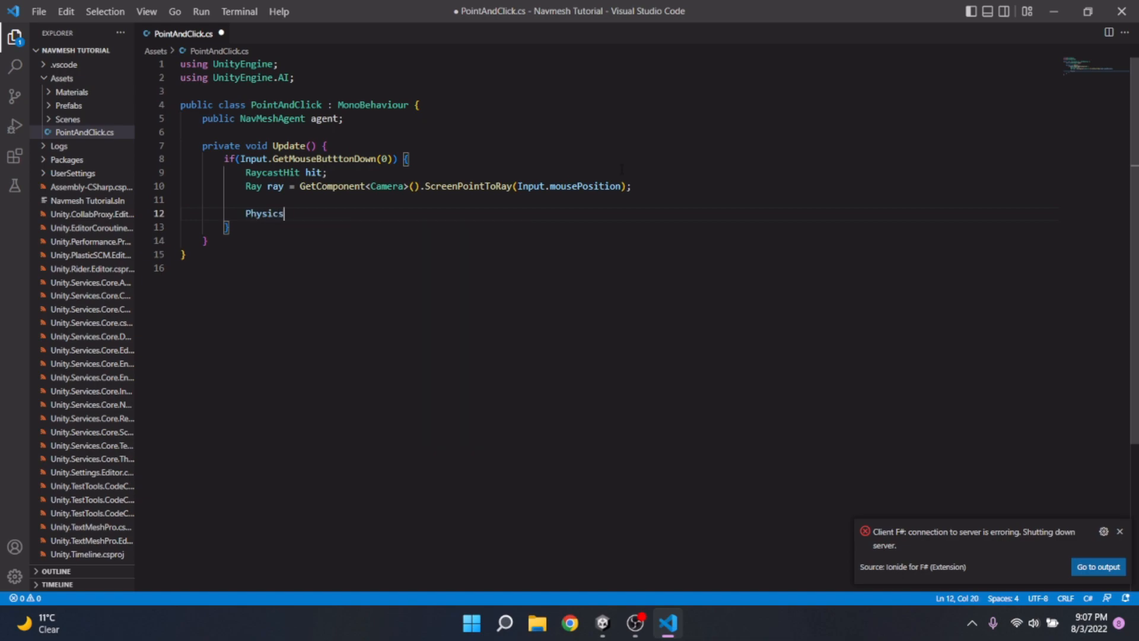
type(">")
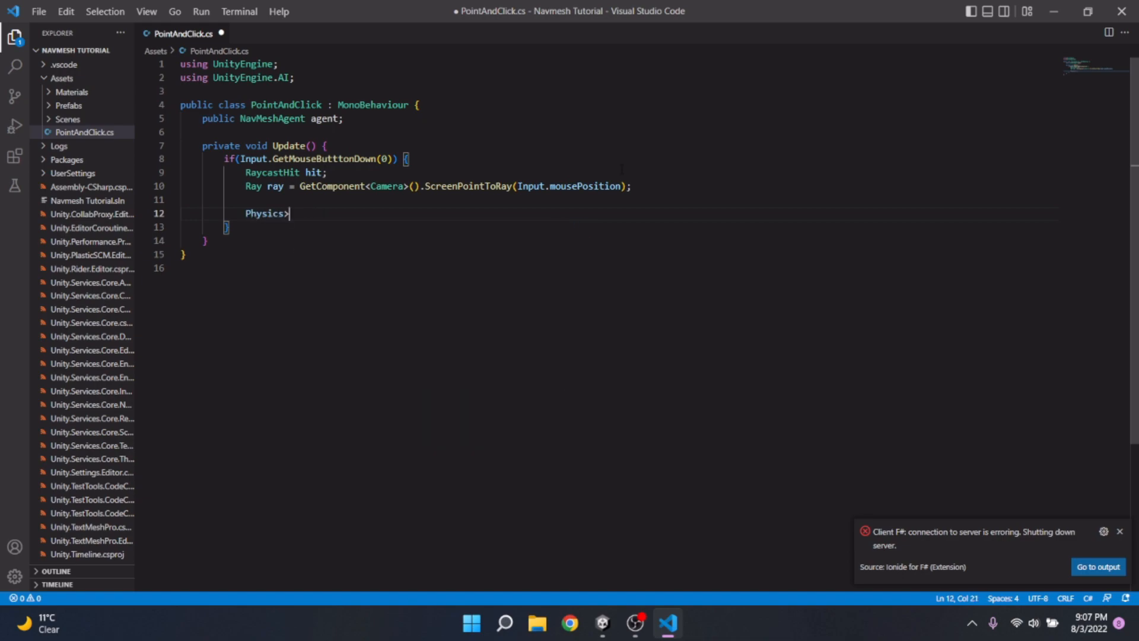
type("Raycast()")
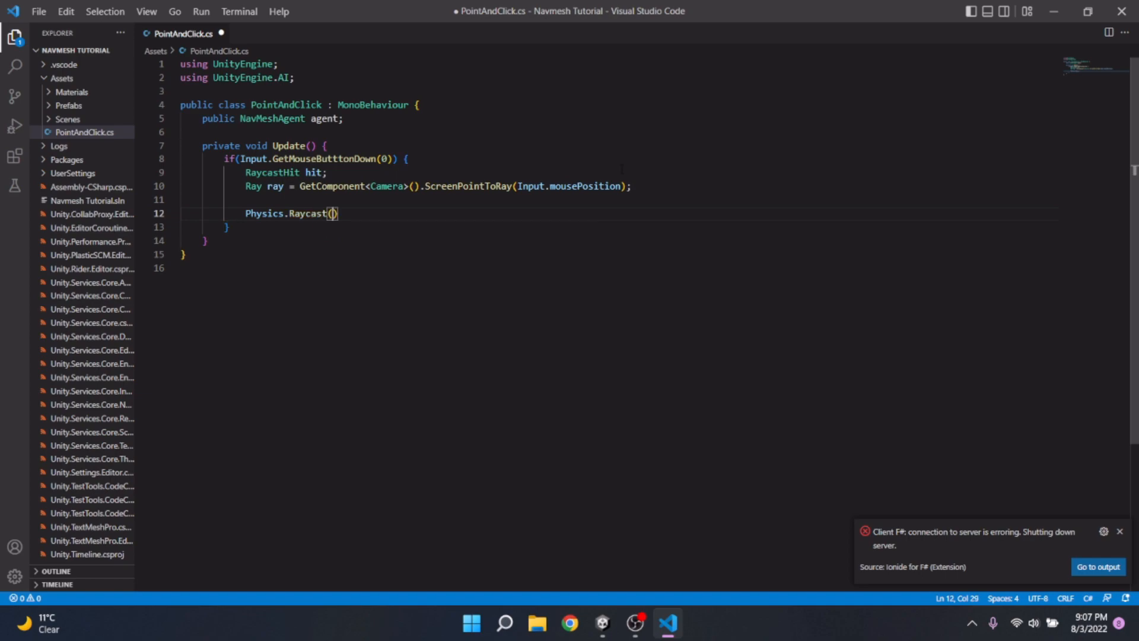
type("ray")
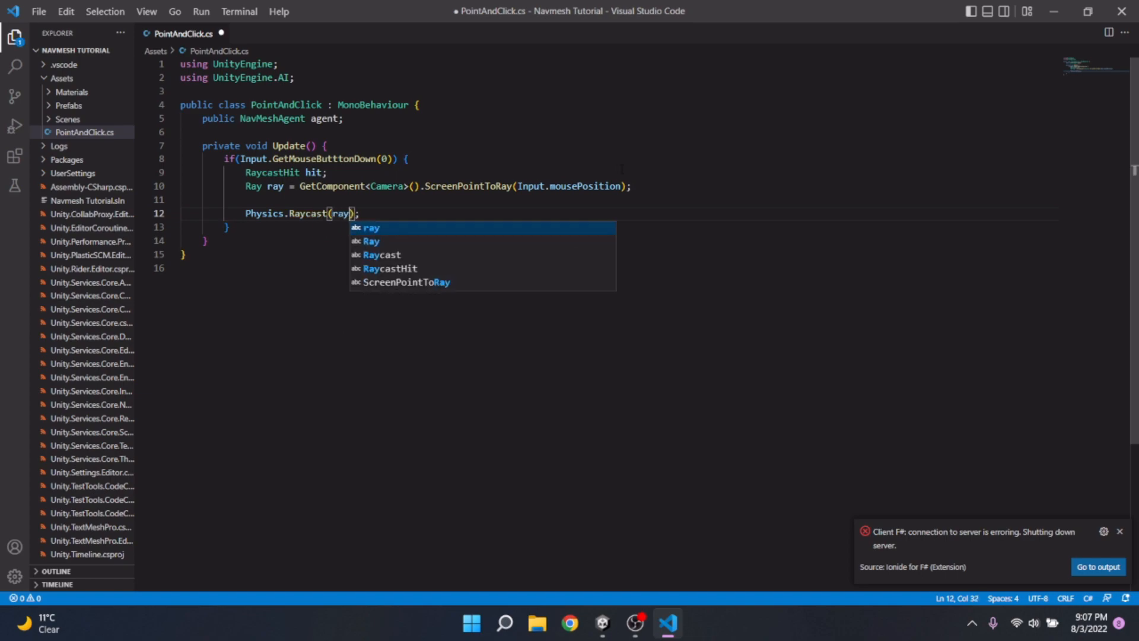
key("Escape")
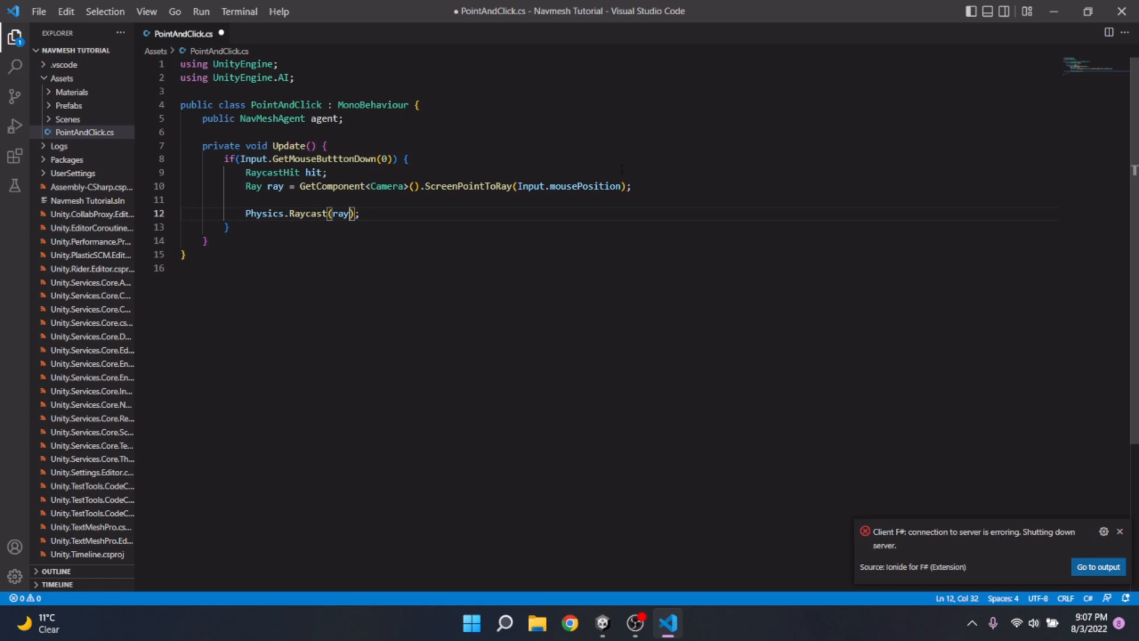
type(", out hit")
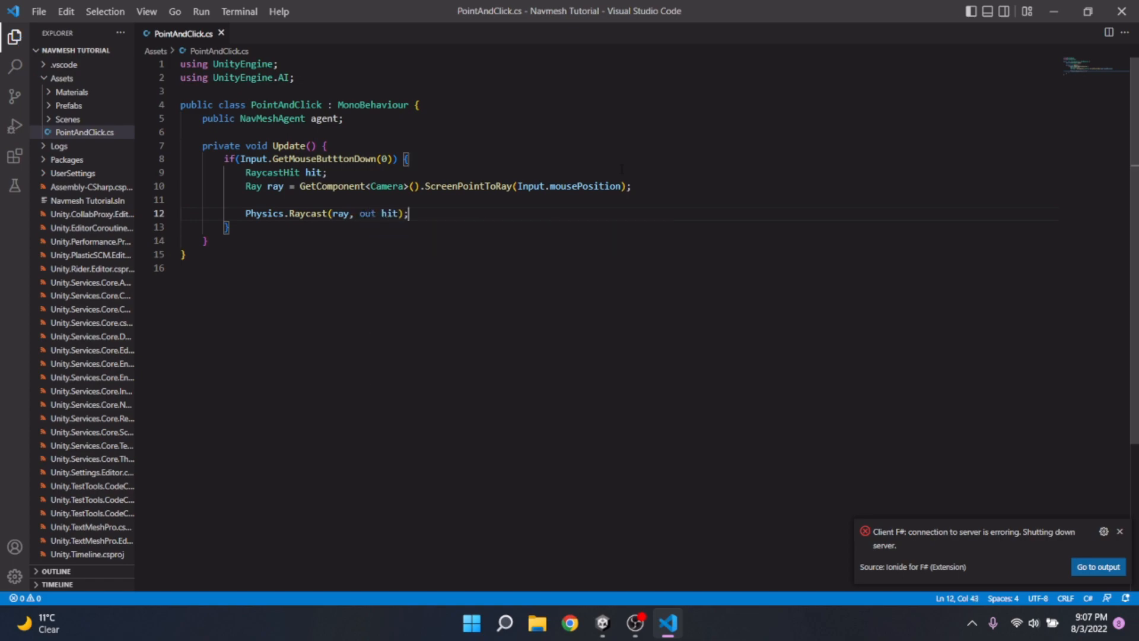
Add agent.destination = hit.point; to send the agent to the clicked spot.
key("Enter")
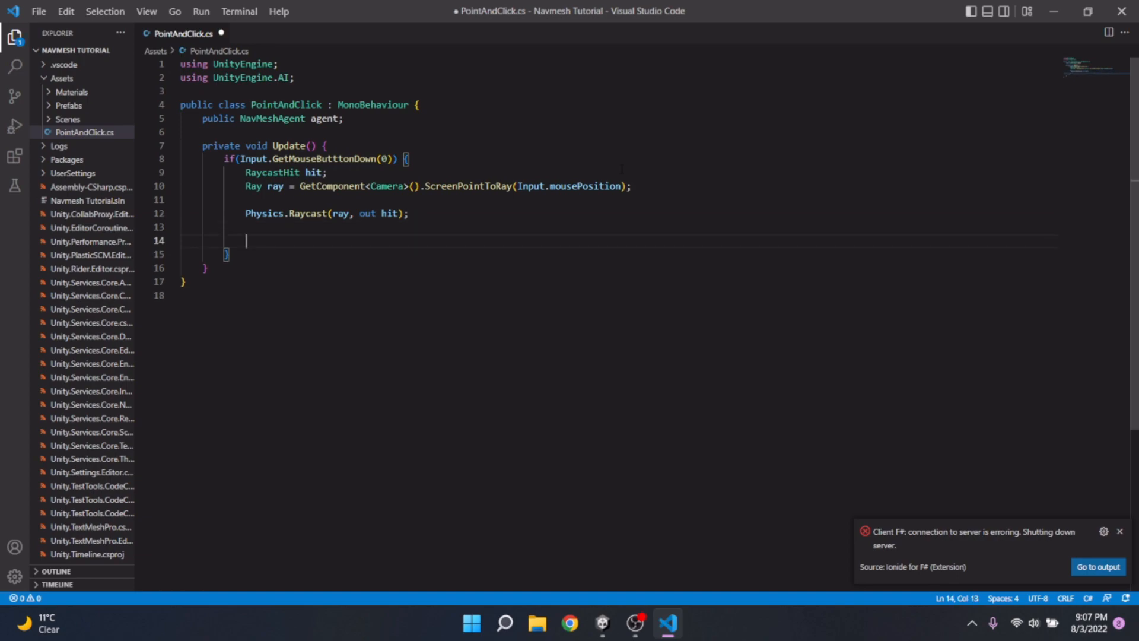
type("agent.destination =")
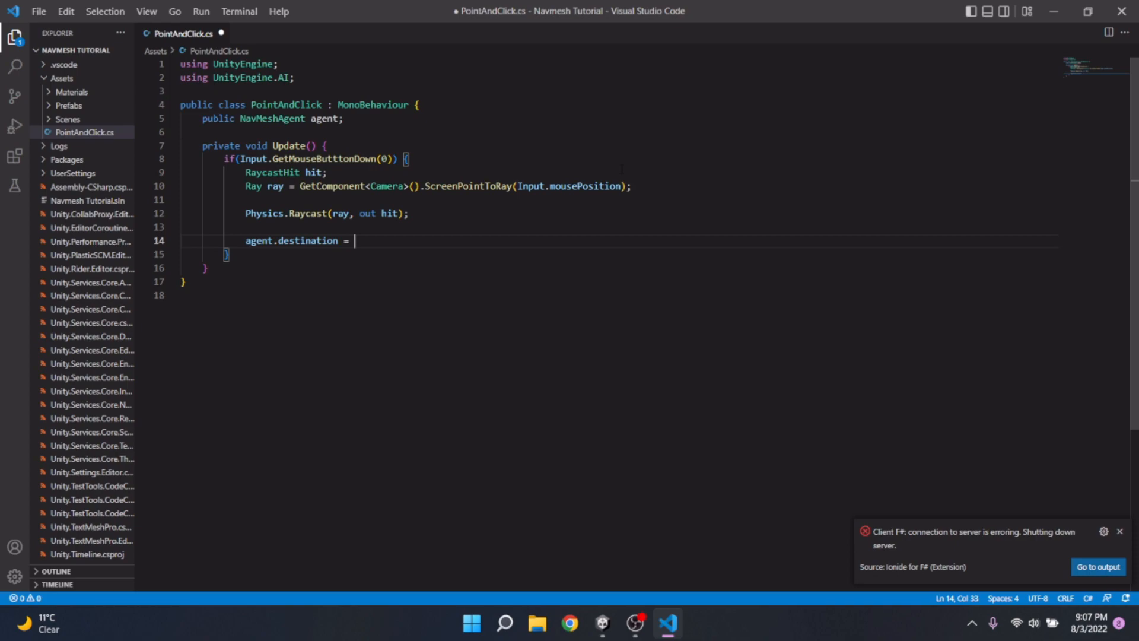
type("hit.point")
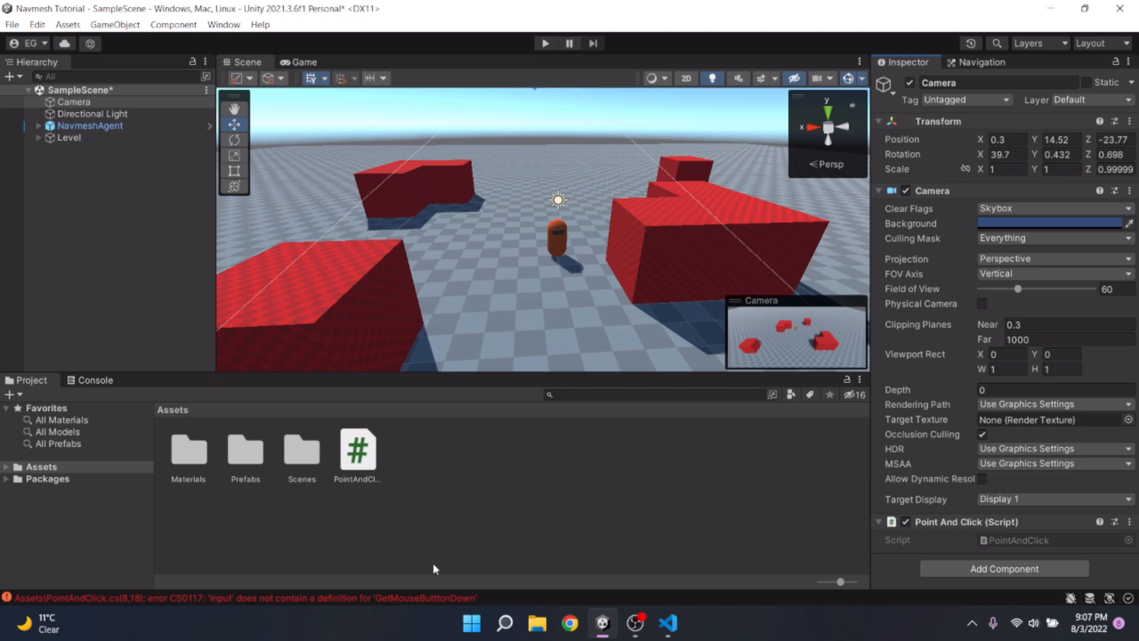
Assign NavmeshAgent to the Point And Click Agent field and enter Play mode in Game view.
left_click(665, 629)
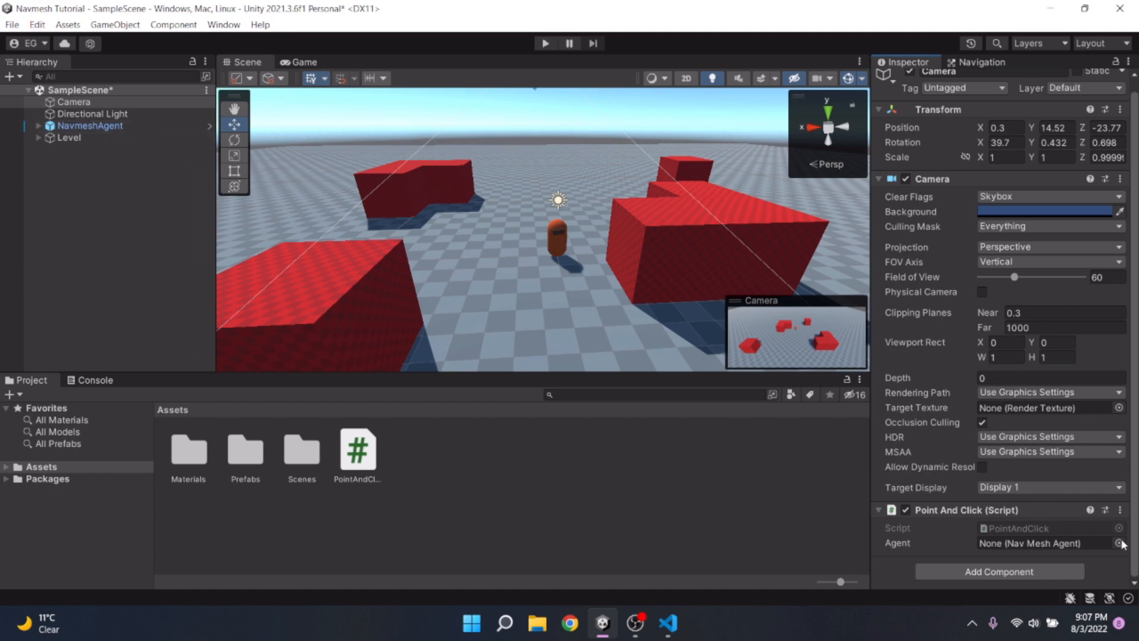
left_click(1040, 542)
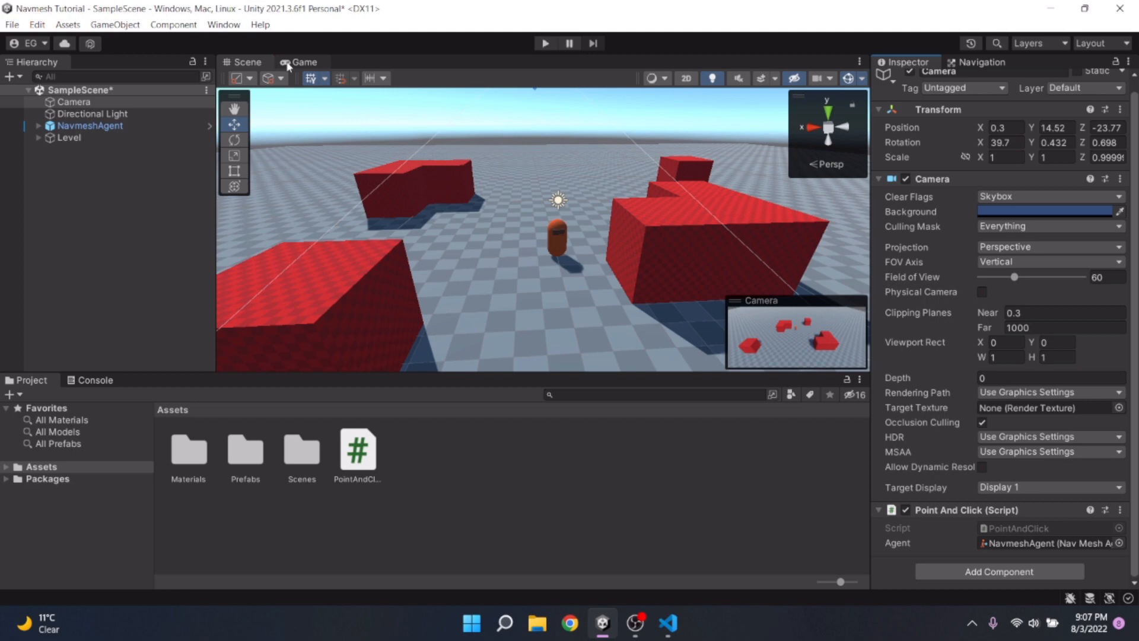
left_click(545, 44)
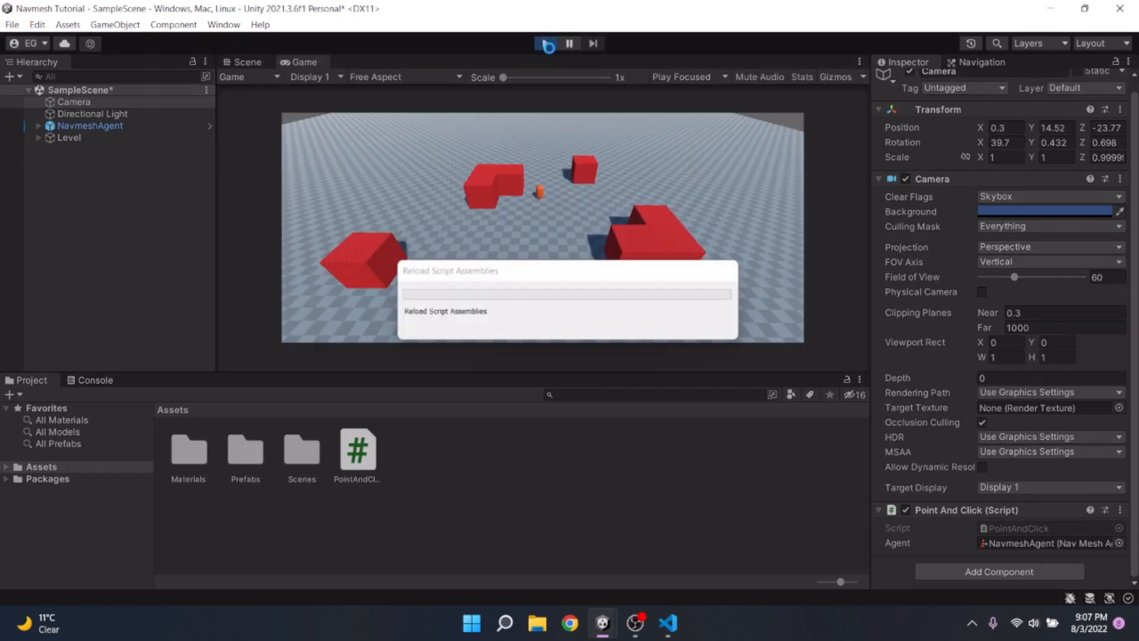